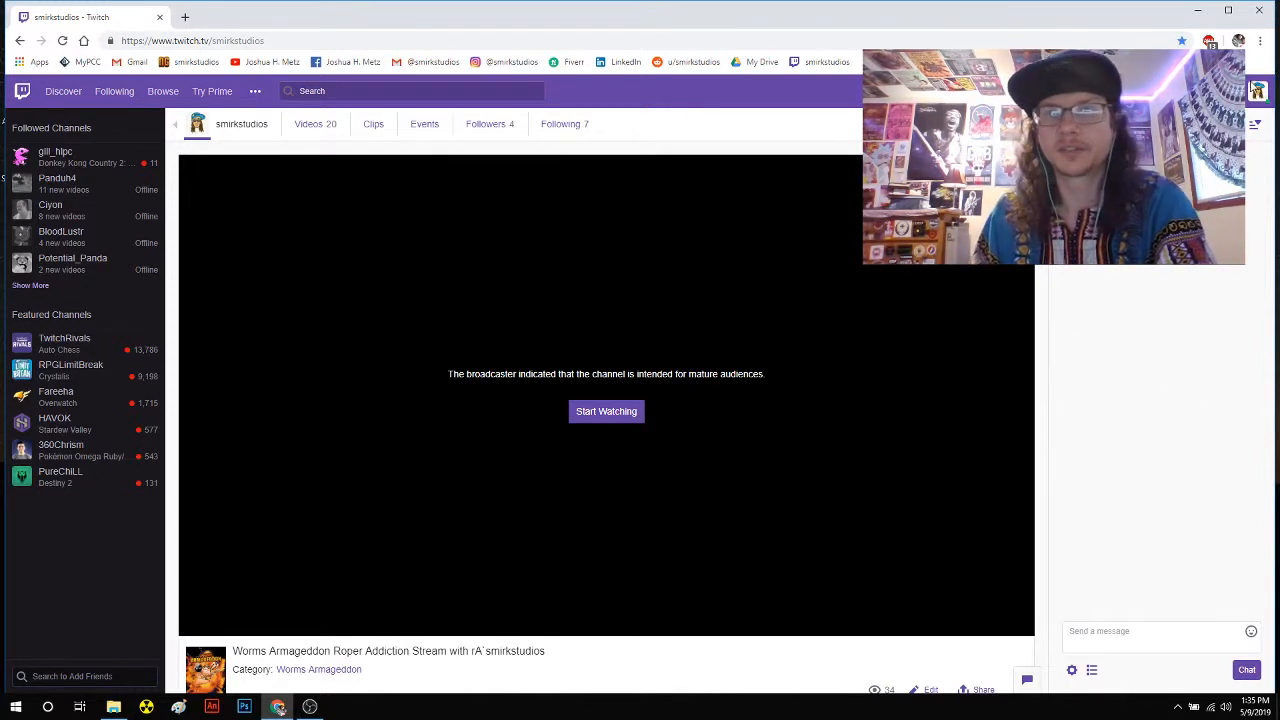
pyautogui.moveTo(340, 145)
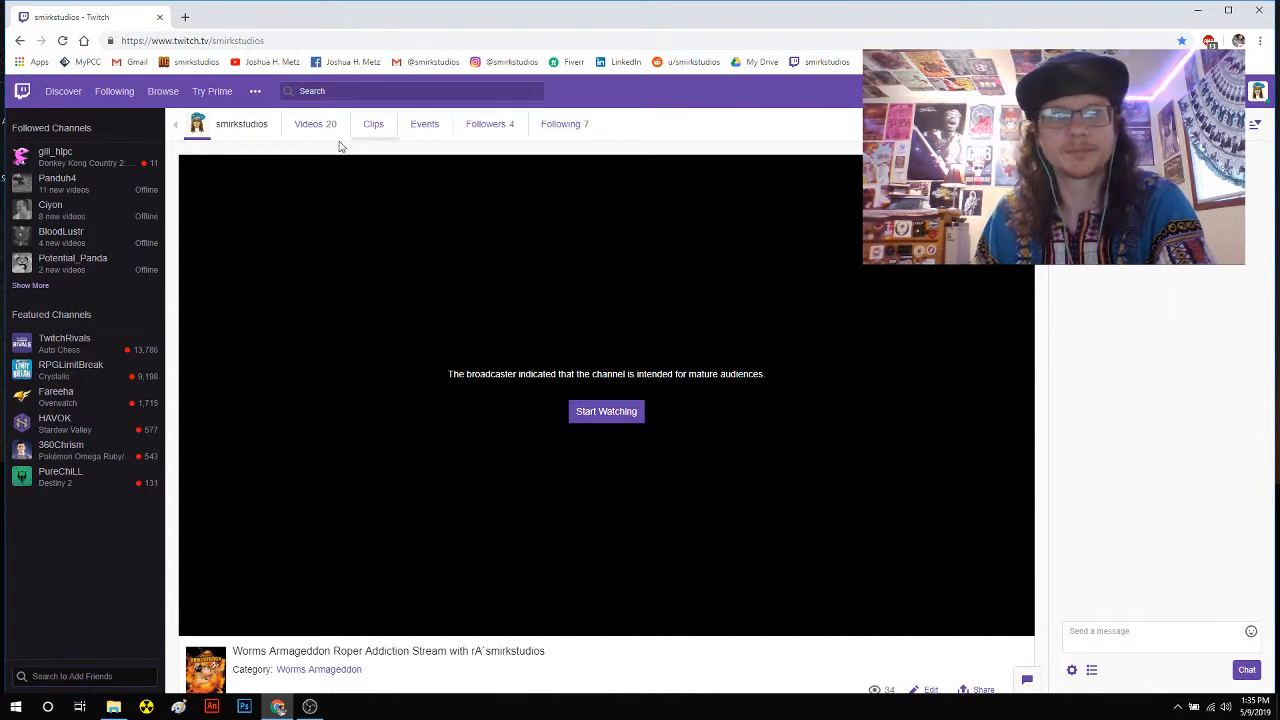
pyautogui.moveTo(825, 76)
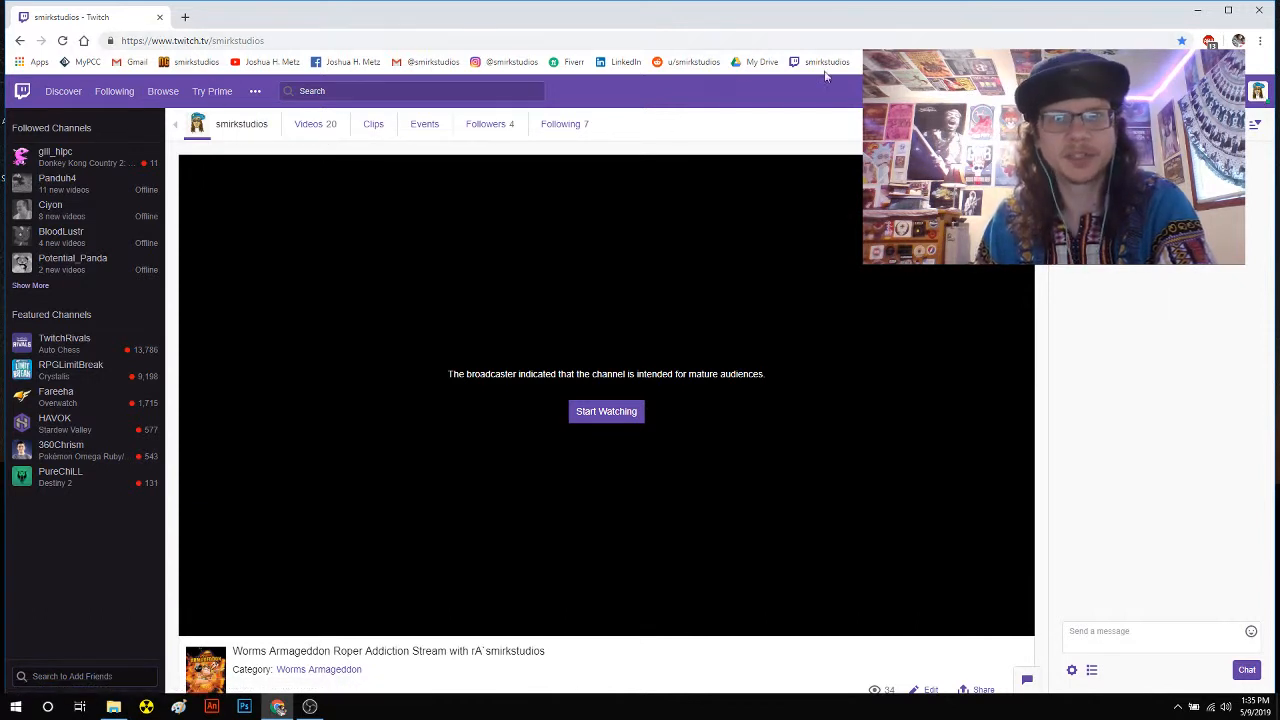
# Open the channel's Videos tab to list recent broadcasts and past videos
pyautogui.click(315, 123)
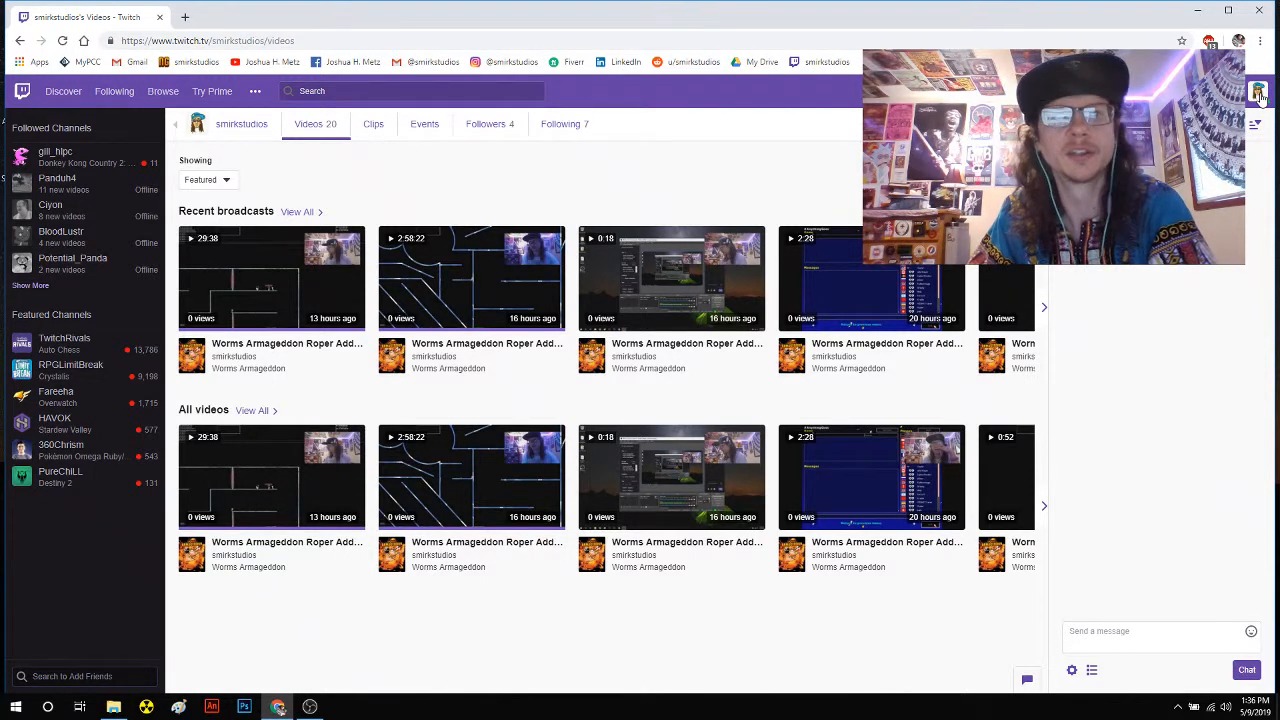
# Open Twitch account Settings from the avatar menu to reach the Profile section
pyautogui.click(1258, 91)
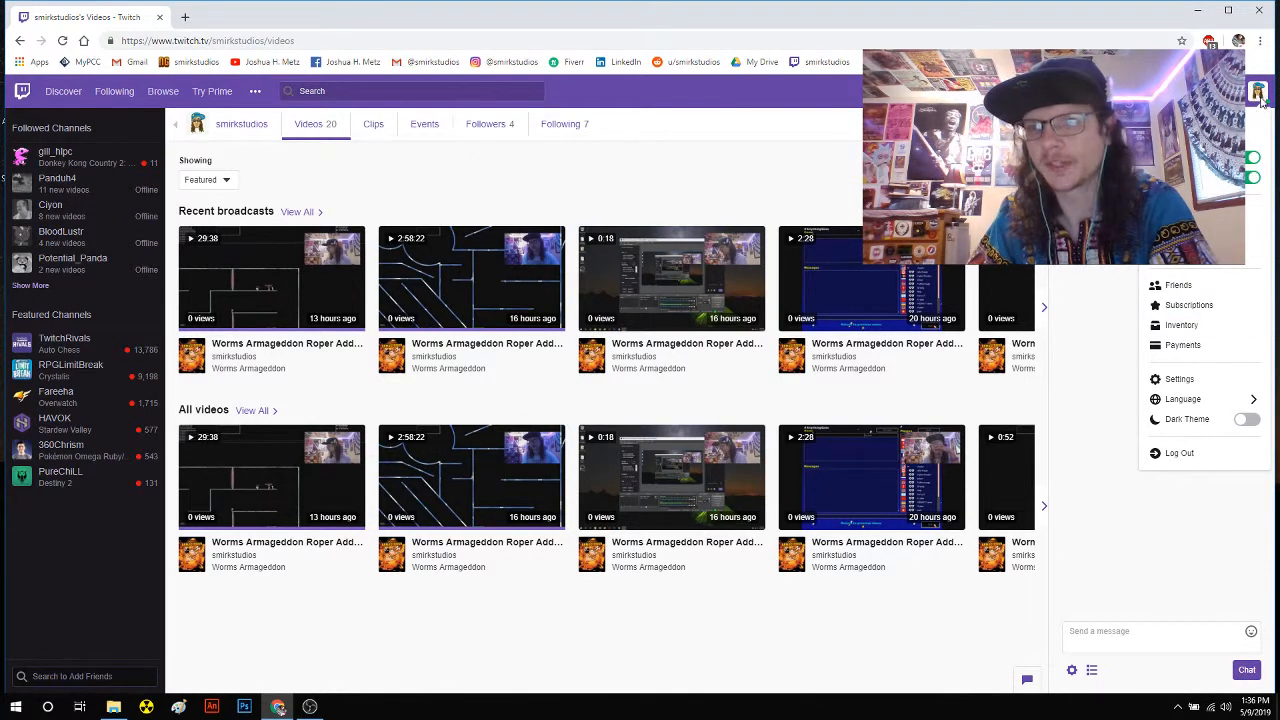
pyautogui.moveTo(1181, 324)
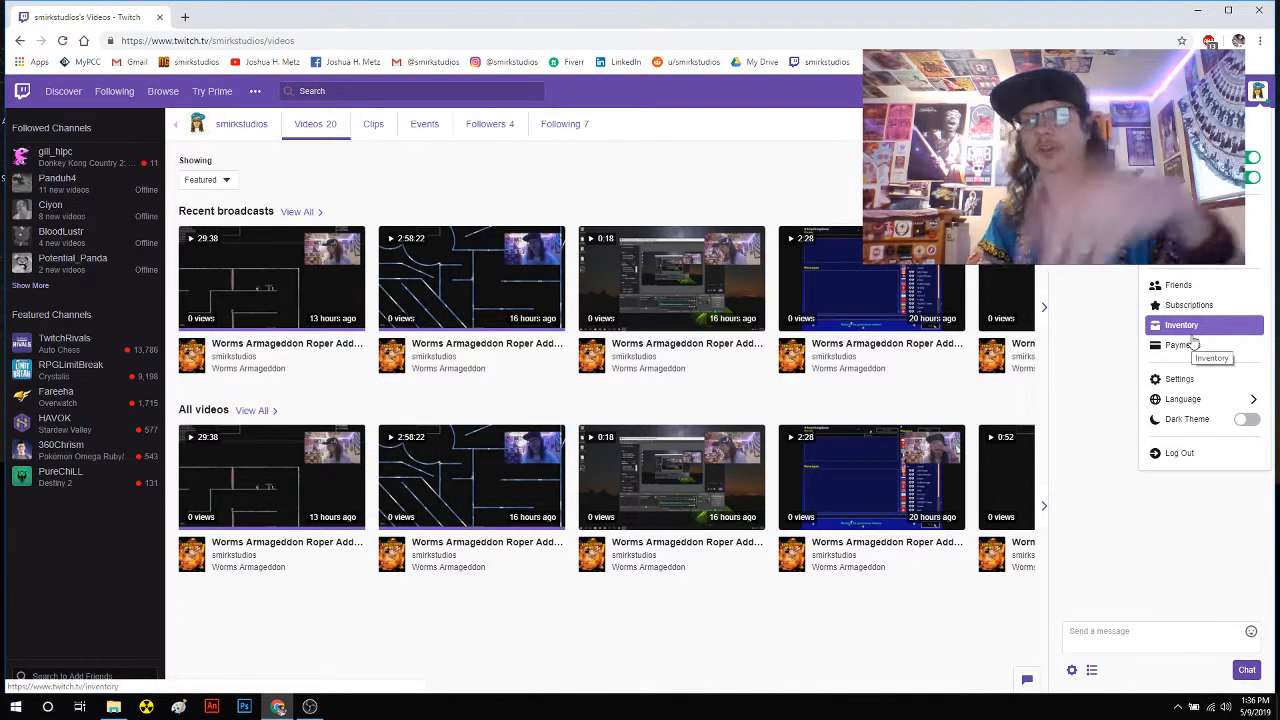
pyautogui.moveTo(1203, 276)
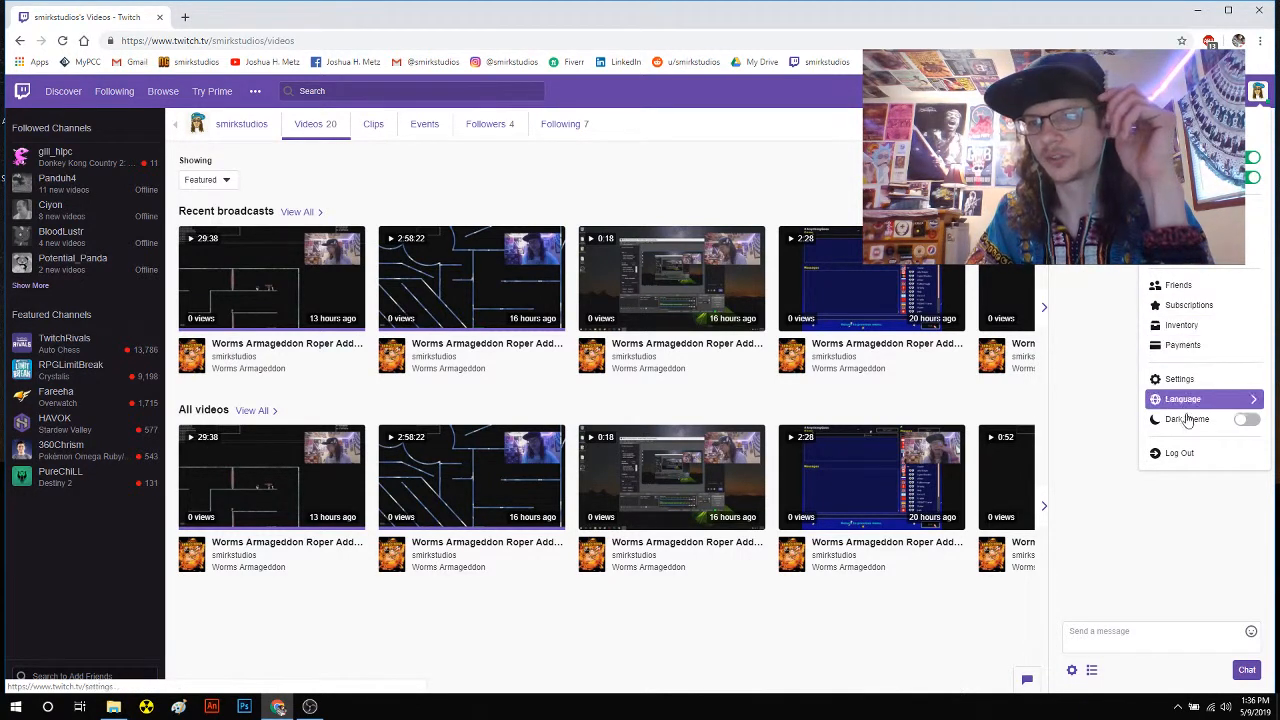
pyautogui.click(1179, 378)
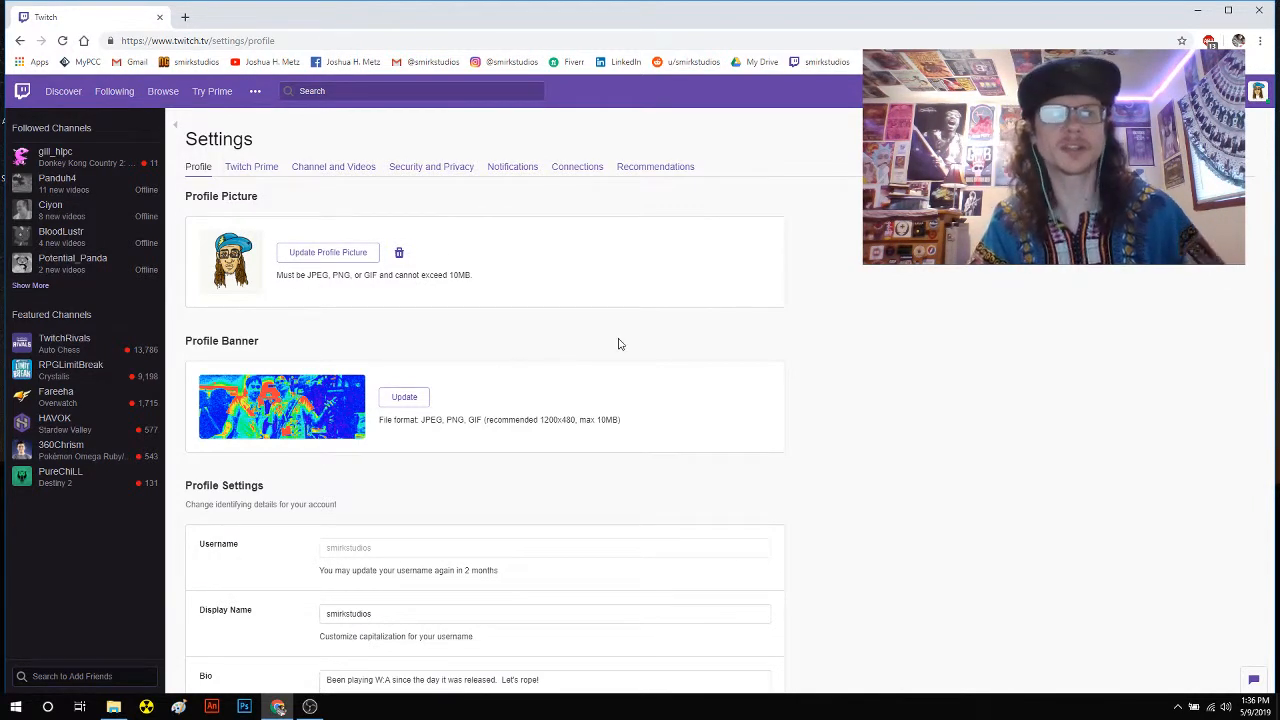
pyautogui.moveTo(547, 325)
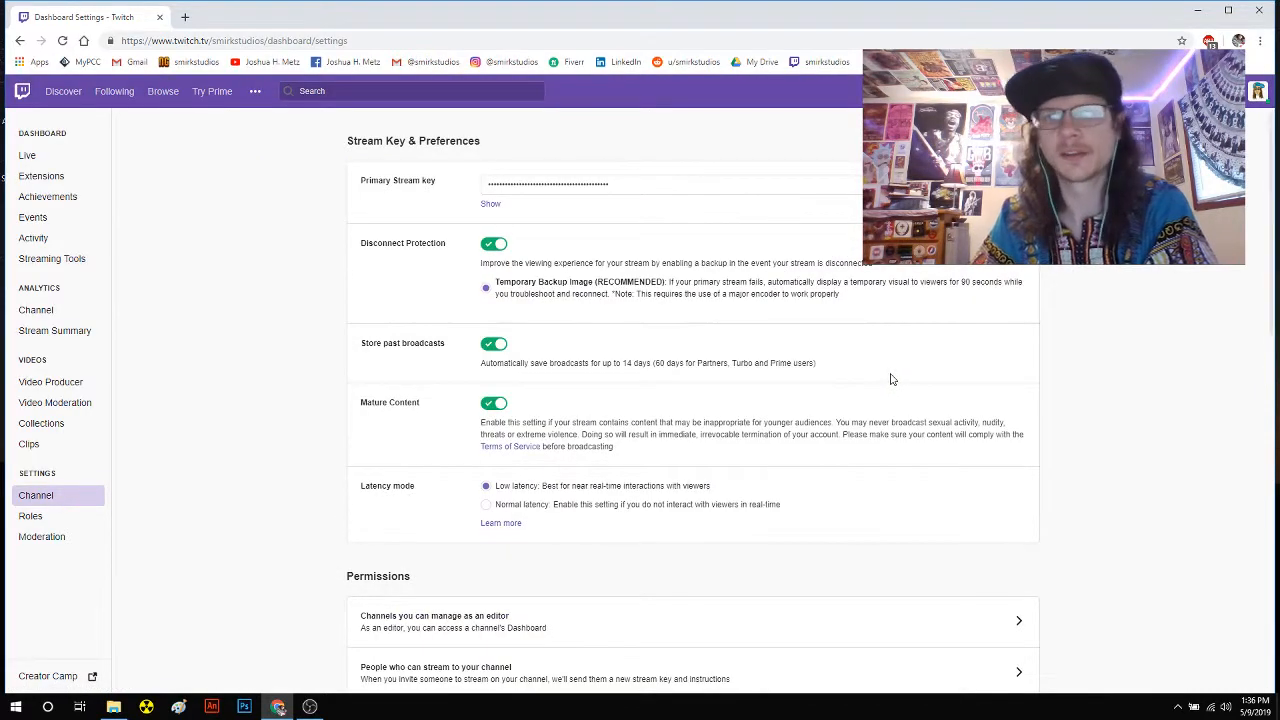
pyautogui.moveTo(393, 184)
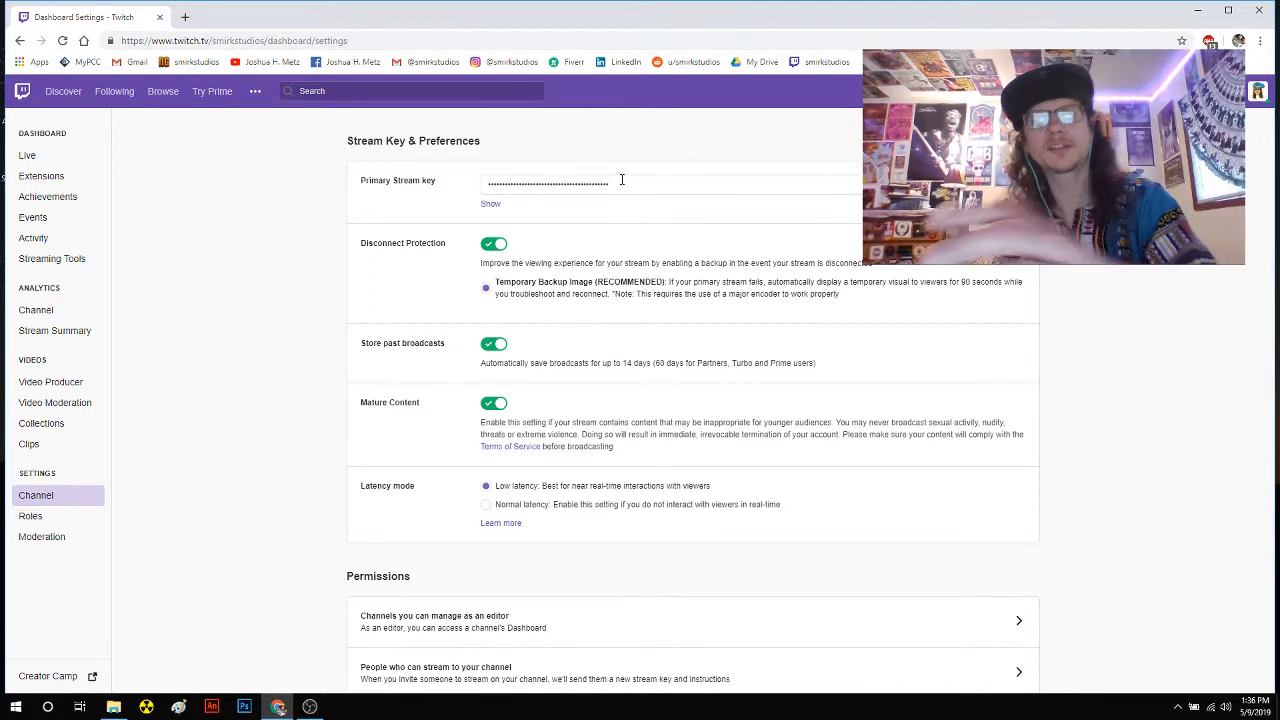
pyautogui.moveTo(527, 221)
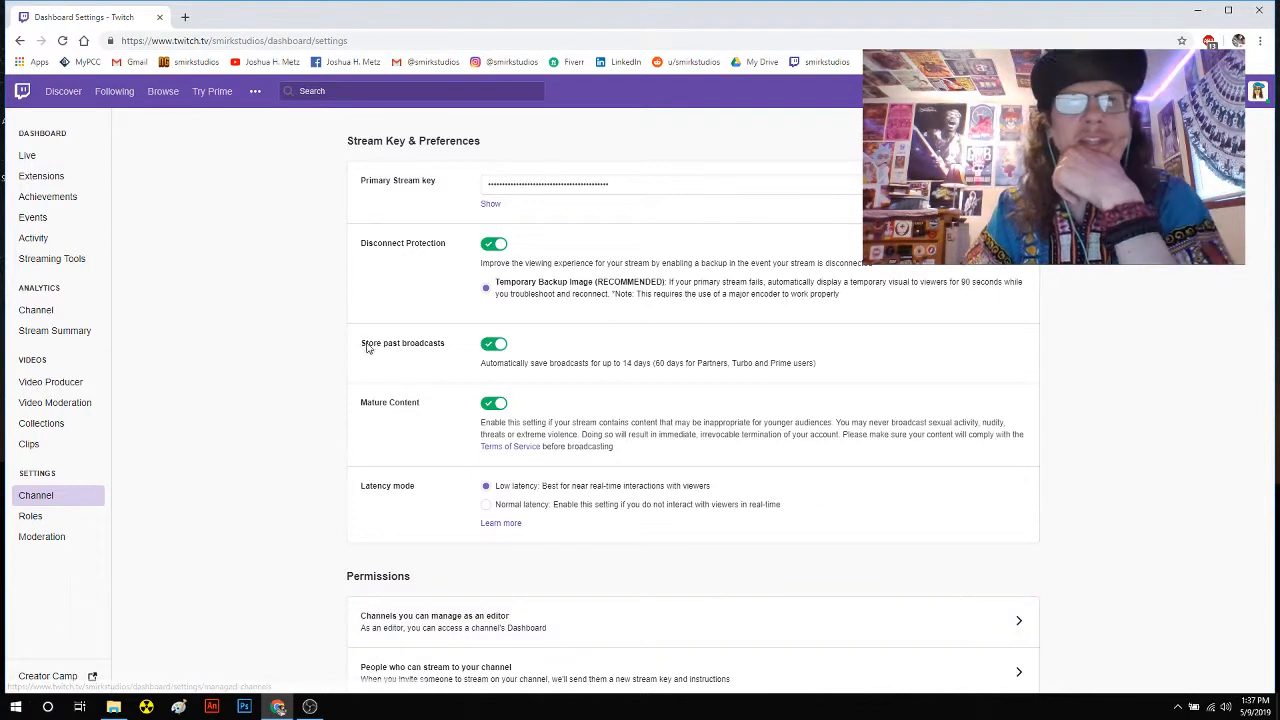
# Open the official OBS Studio site, obsproject.com, in a new Chrome tab
pyautogui.click(233, 41)
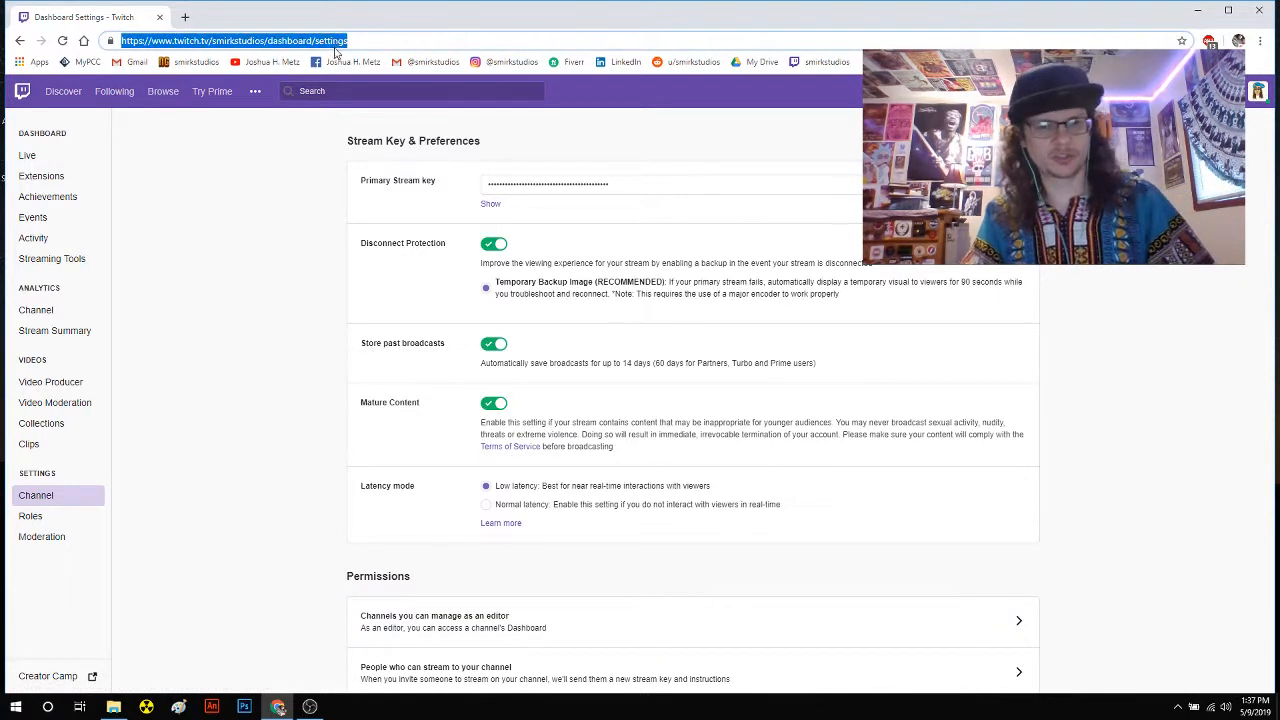
pyautogui.click(184, 17)
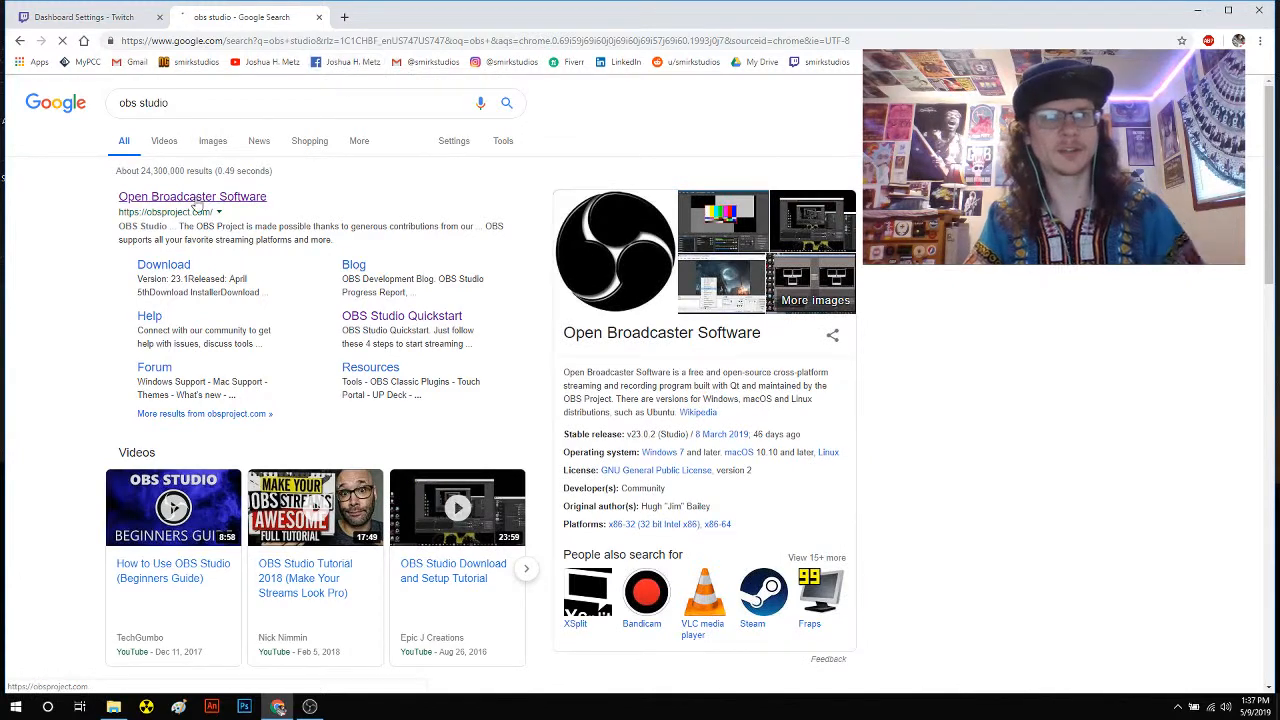
pyautogui.click(192, 196)
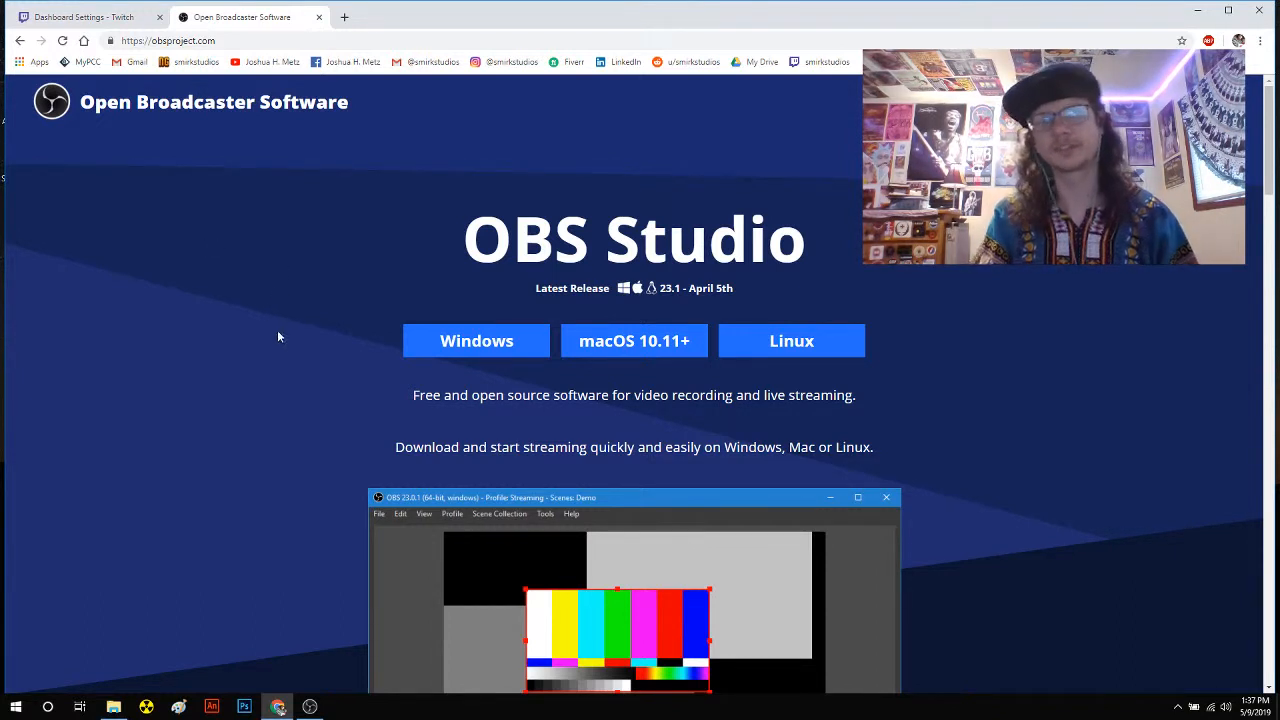
pyautogui.moveTo(305, 362)
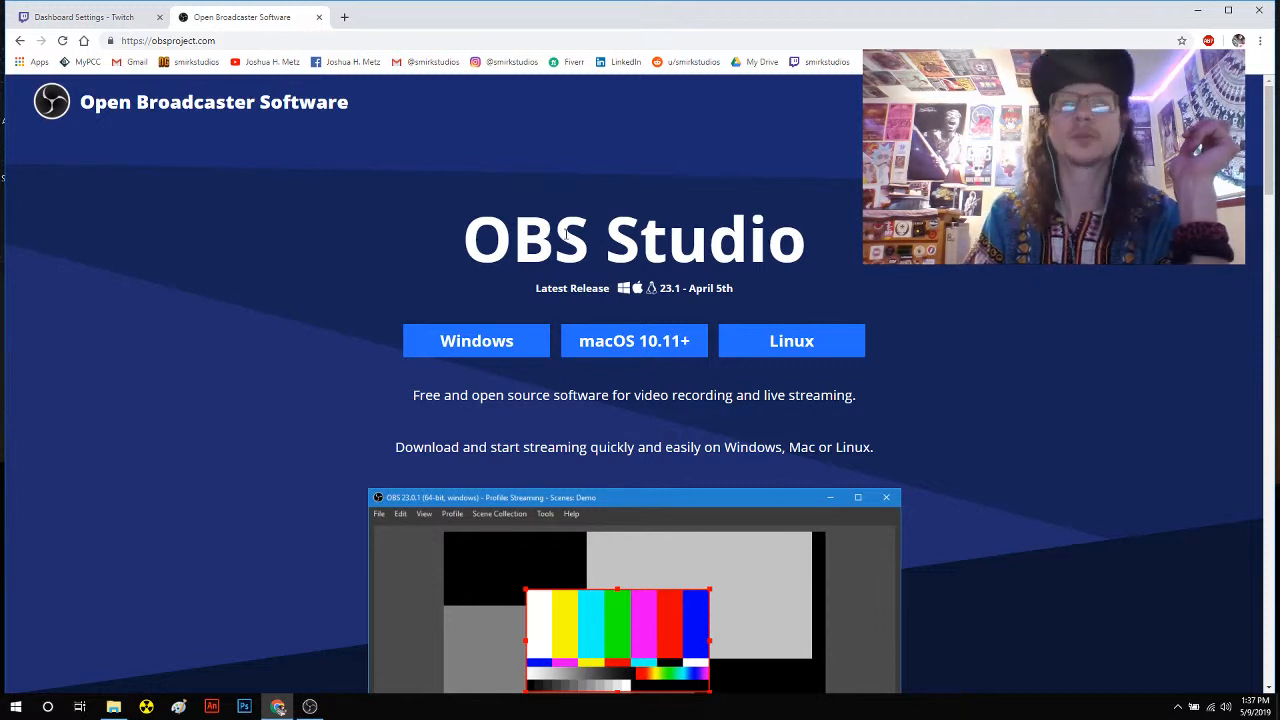
pyautogui.moveTo(467, 317)
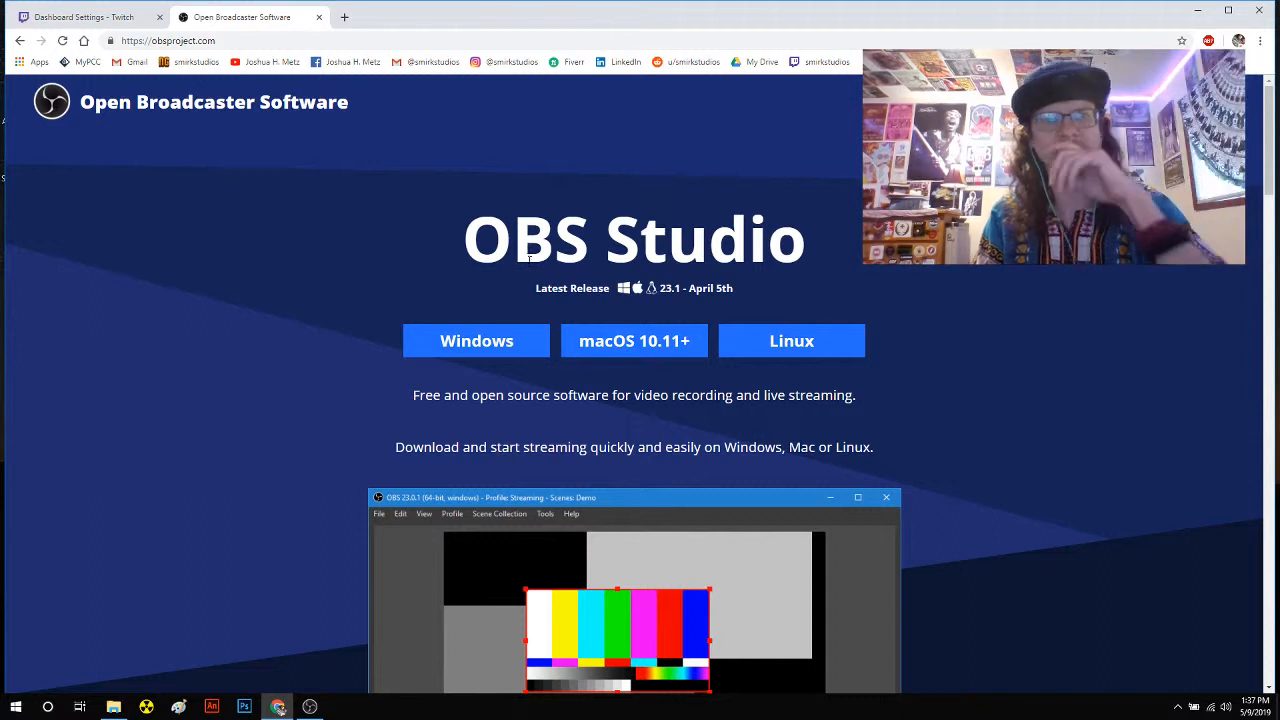
pyautogui.moveTo(477, 340)
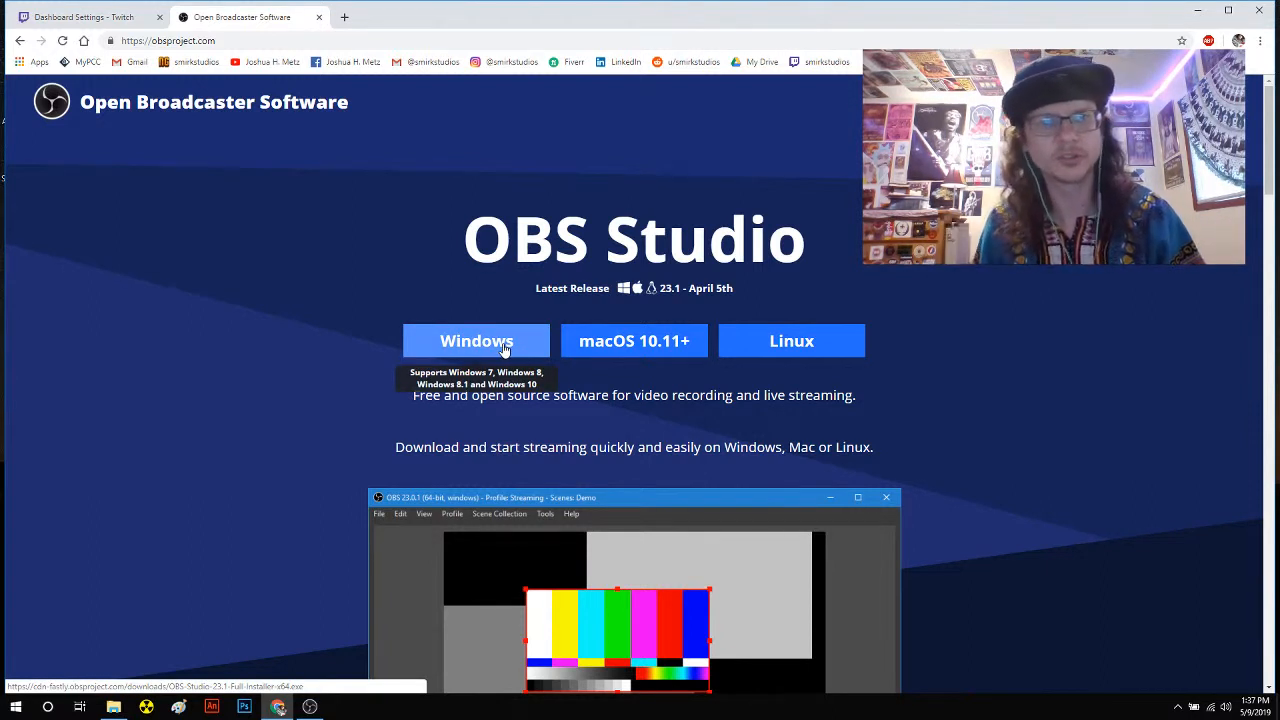
pyautogui.moveTo(634, 341)
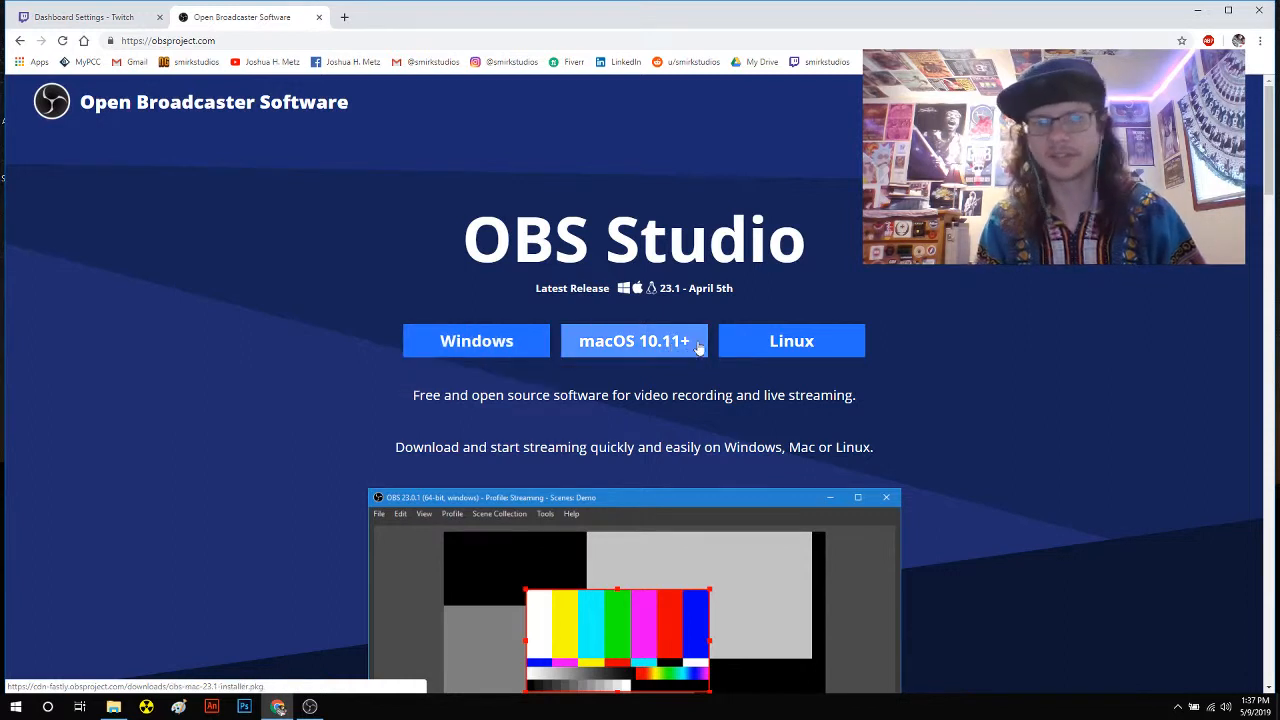
pyautogui.moveTo(791, 341)
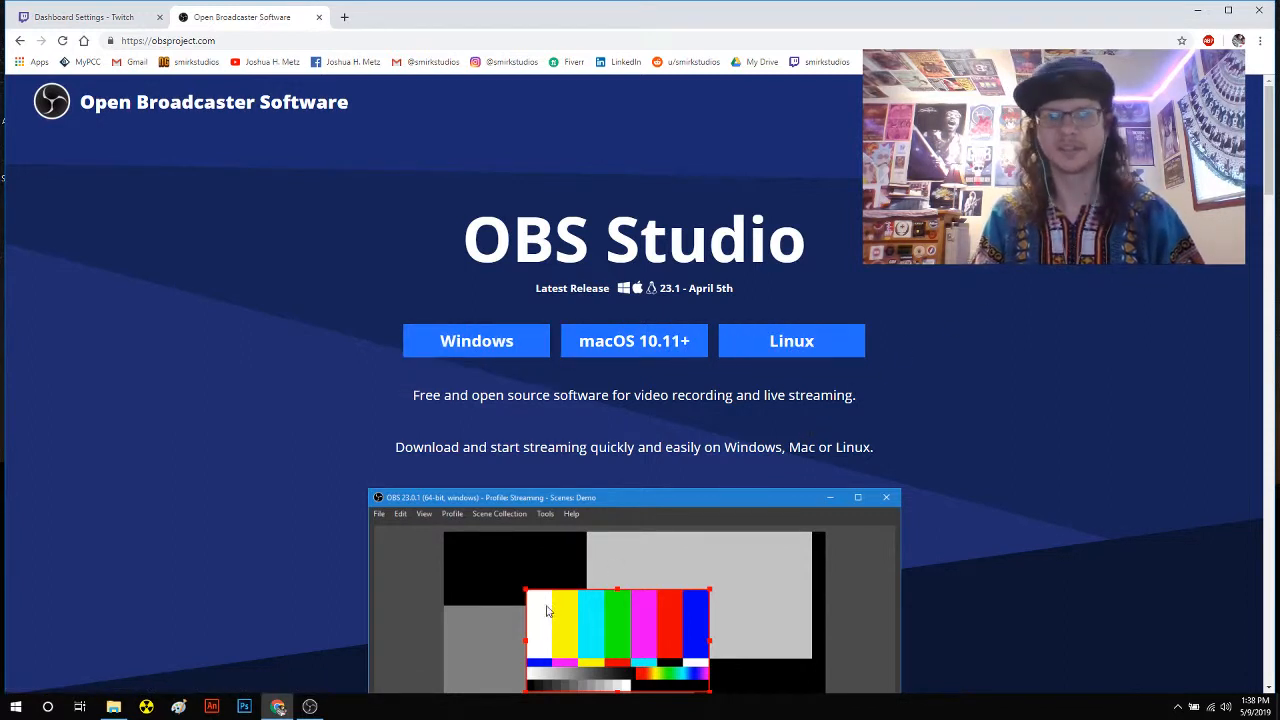
pyautogui.moveTo(235, 269)
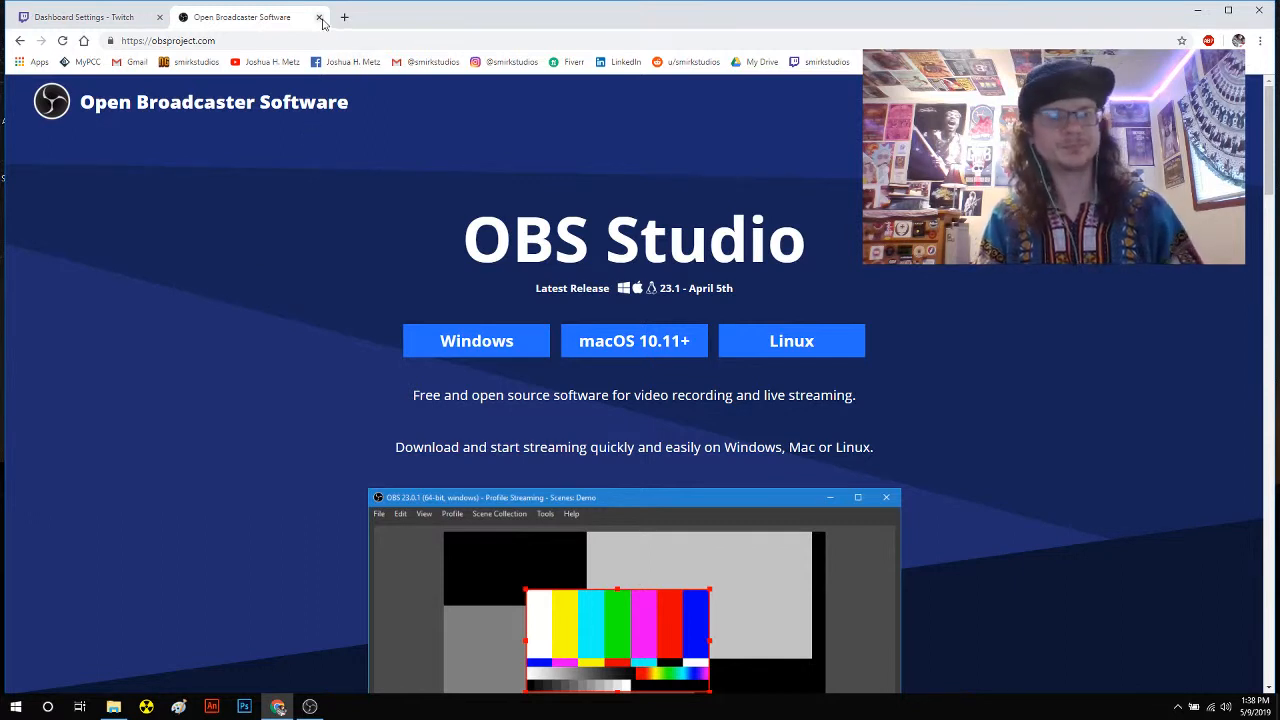
# Close the OBS website tab and launch OBS Studio with its Streaming scene
pyautogui.click(85, 17)
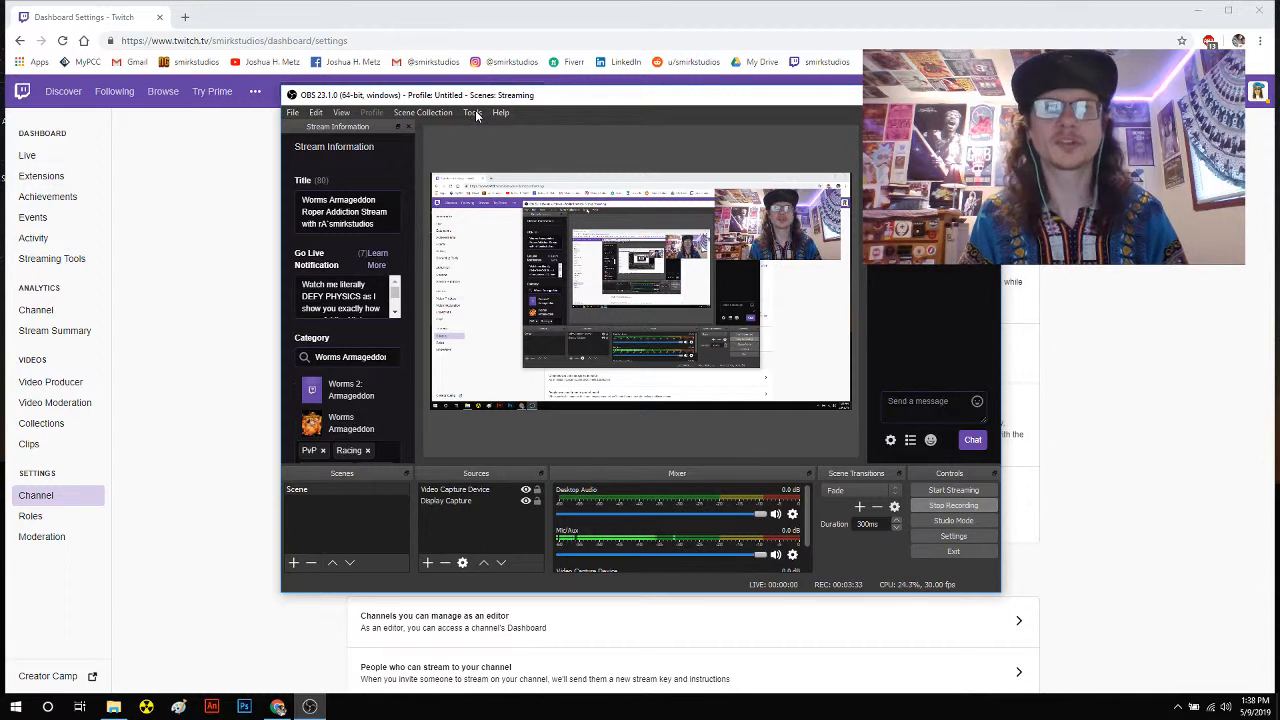
pyautogui.click(472, 112)
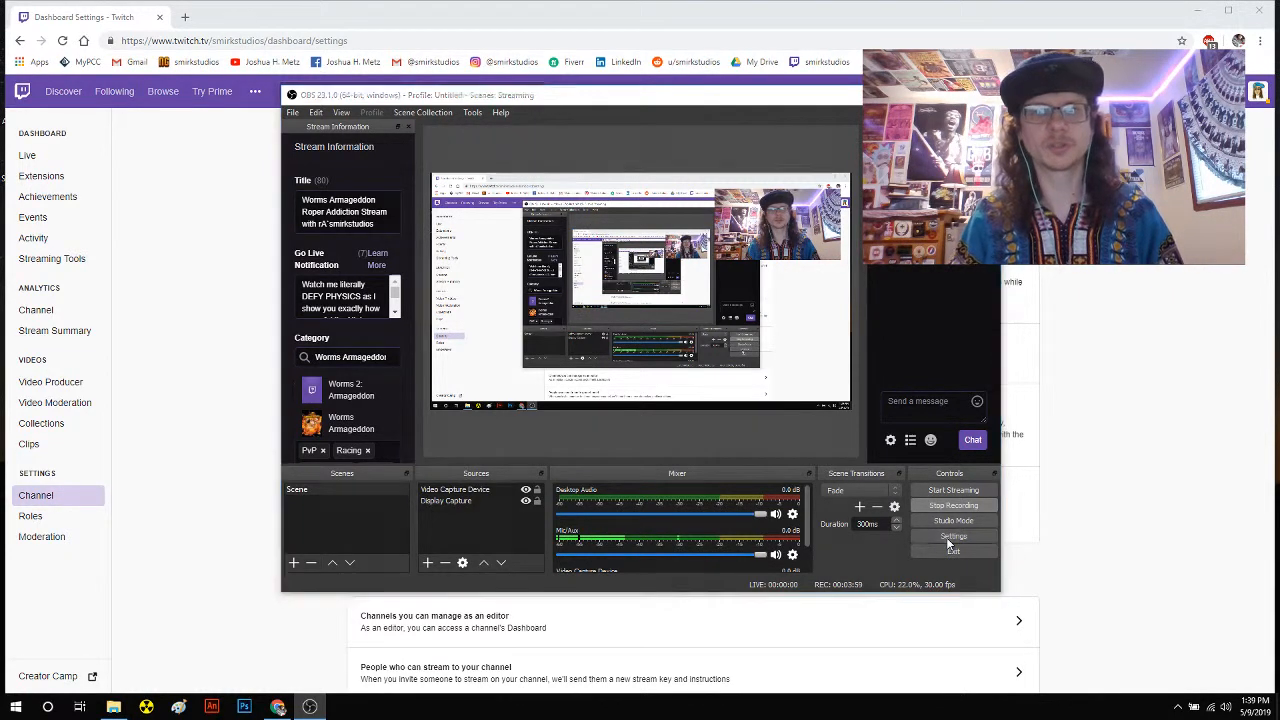
pyautogui.click(953, 535)
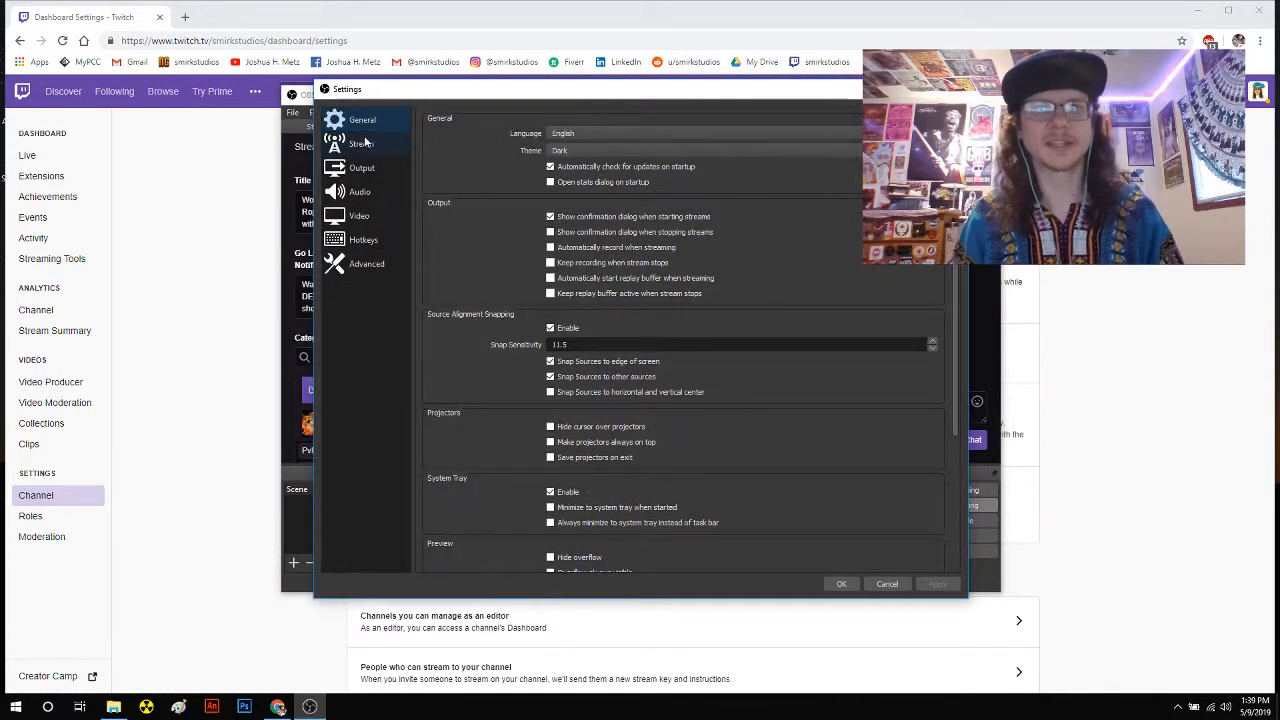
pyautogui.click(361, 143)
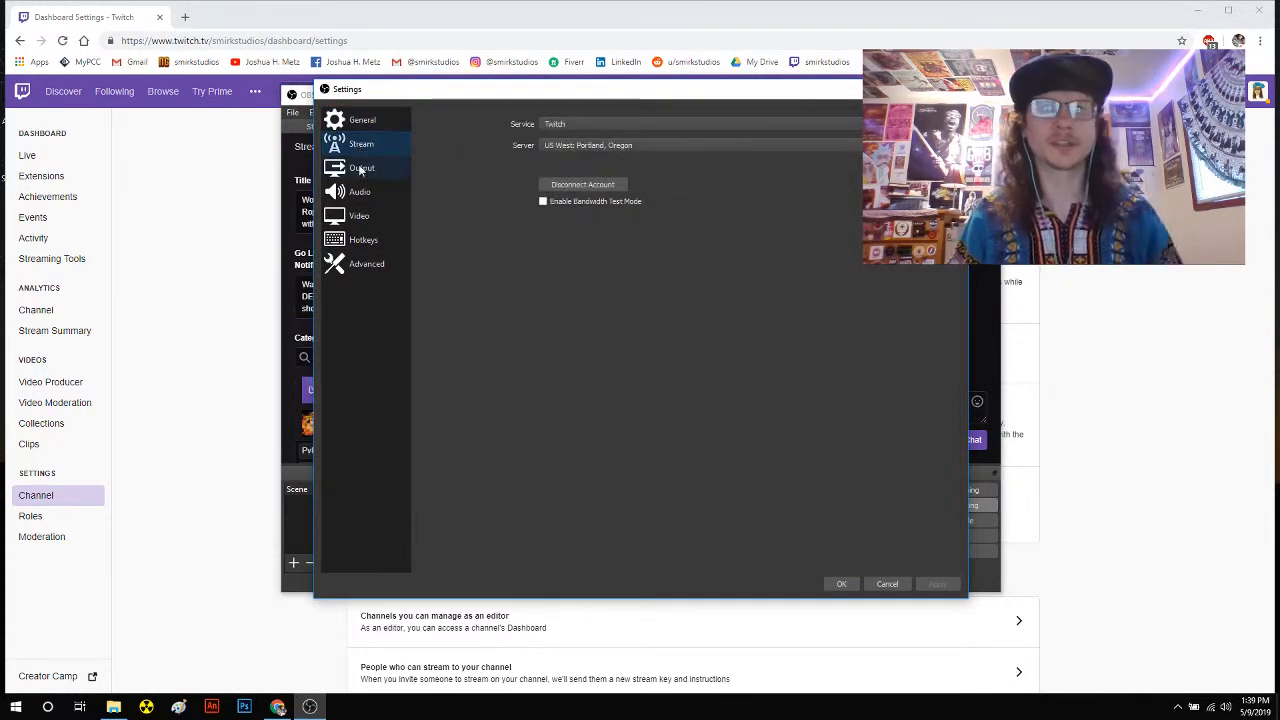
pyautogui.click(367, 263)
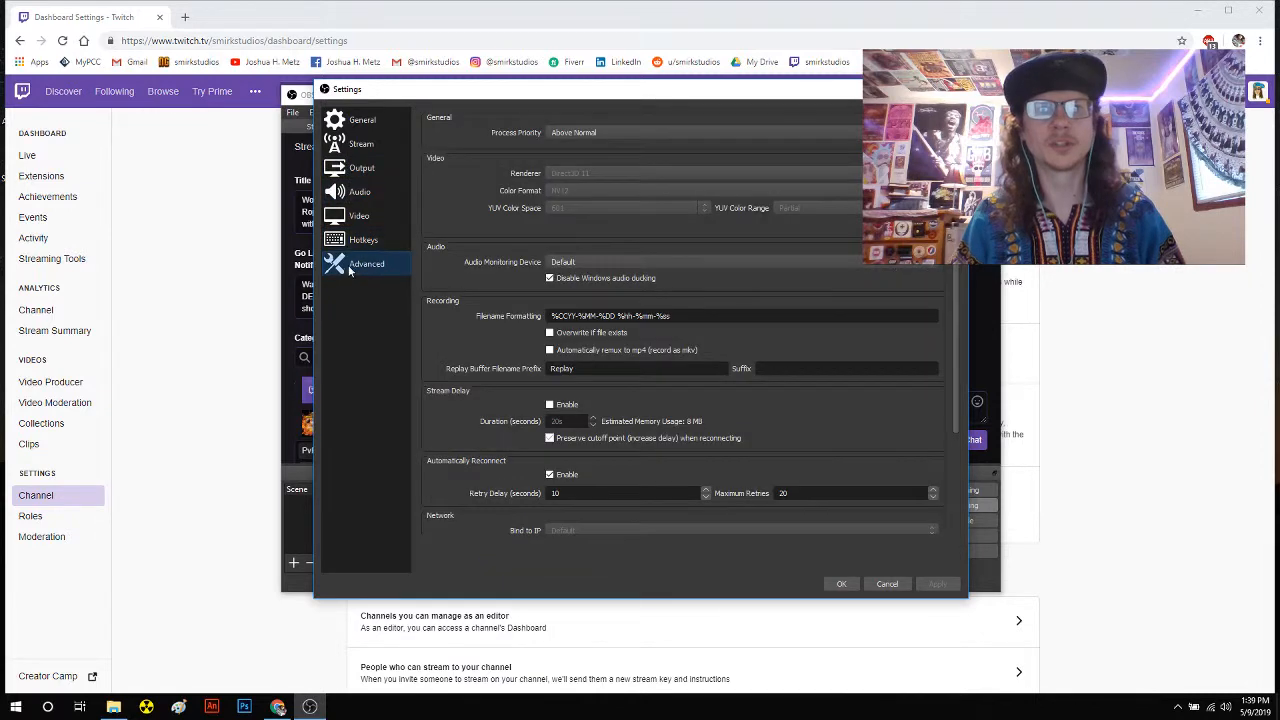
pyautogui.click(362, 120)
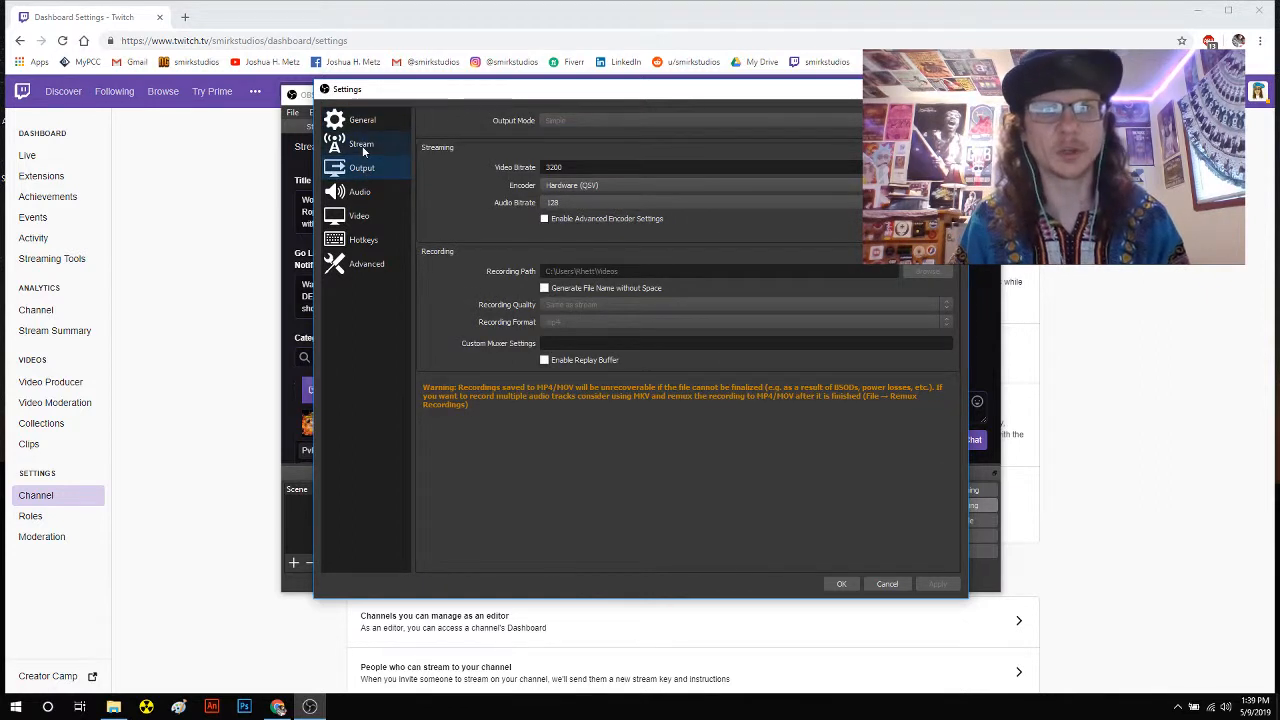
pyautogui.click(362, 167)
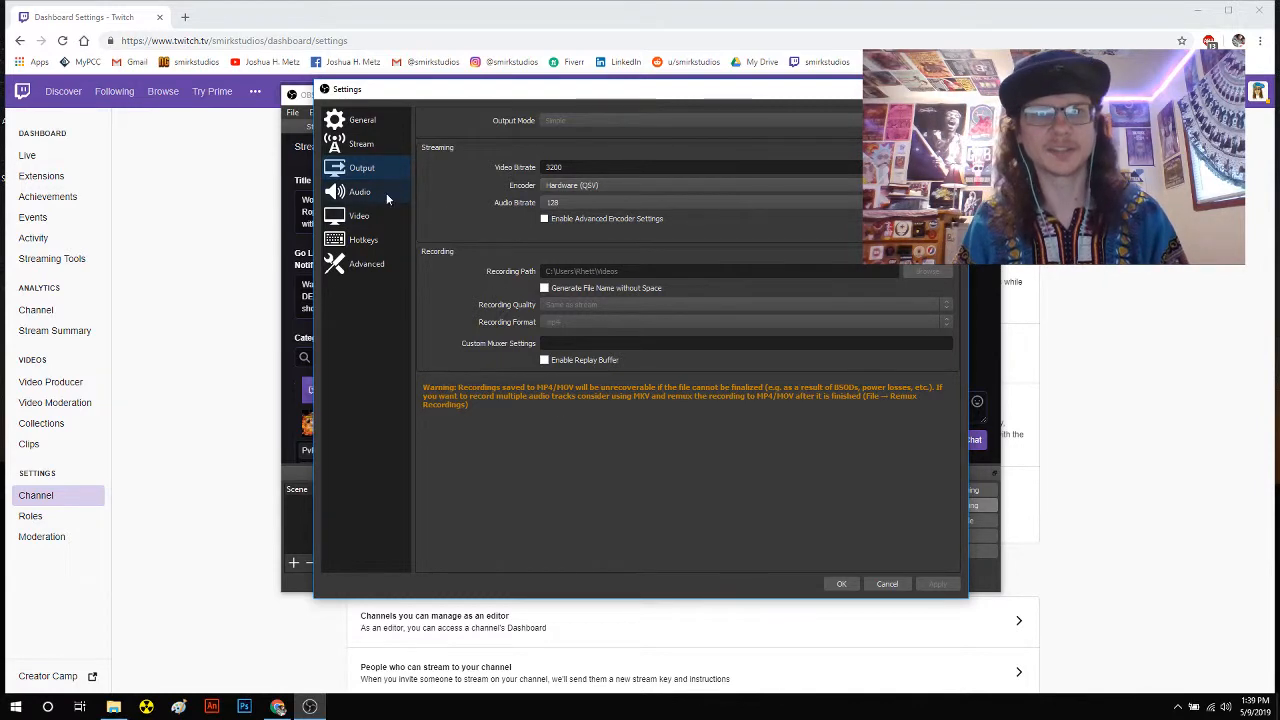
pyautogui.click(359, 191)
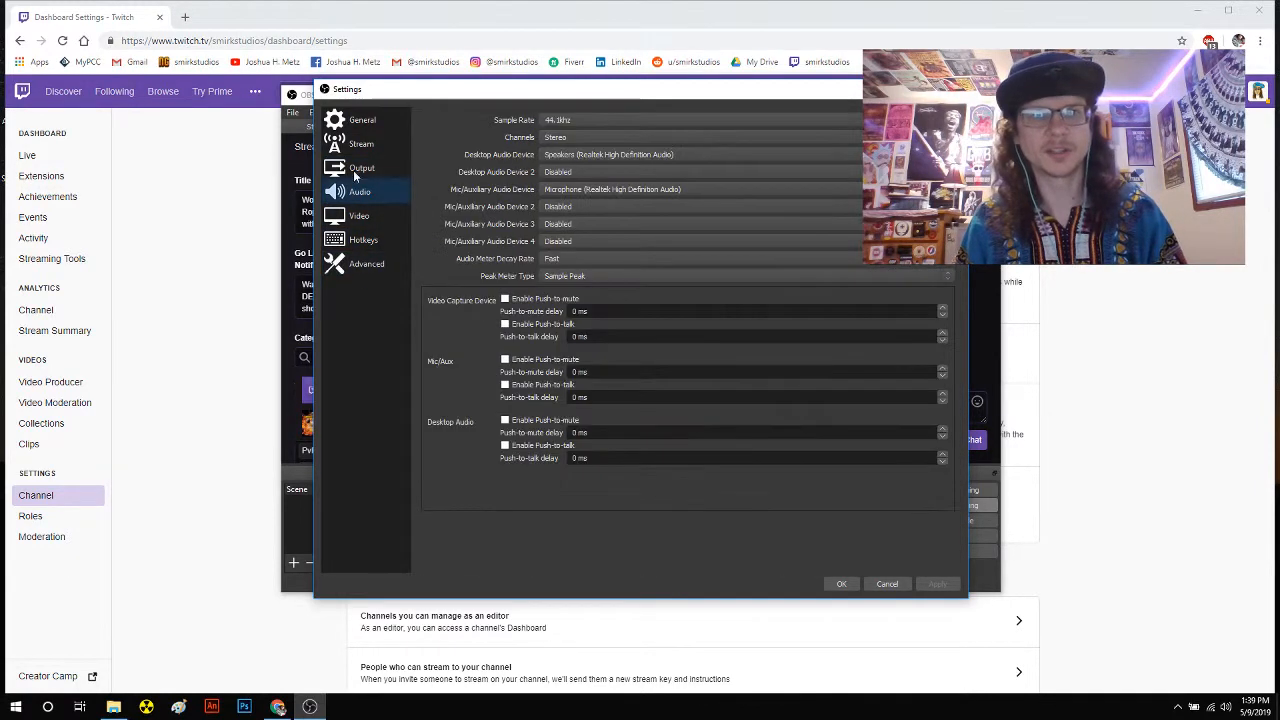
pyautogui.click(362, 119)
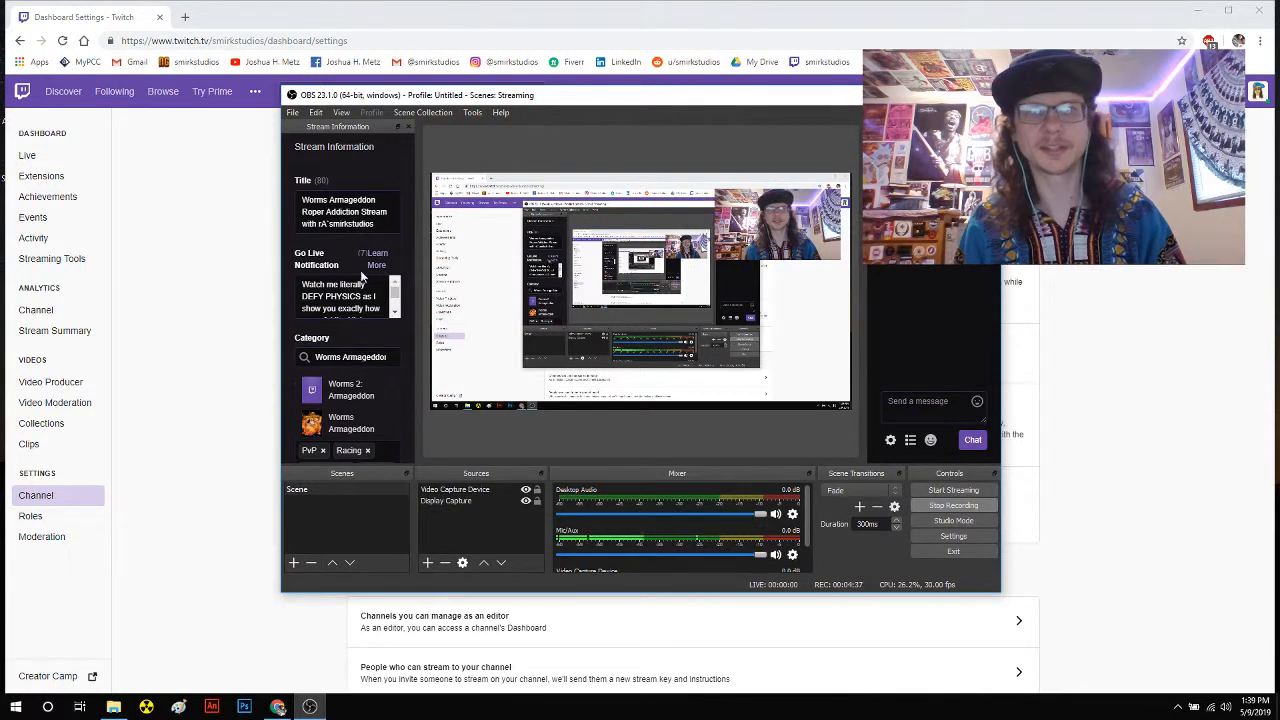
pyautogui.moveTo(793, 437)
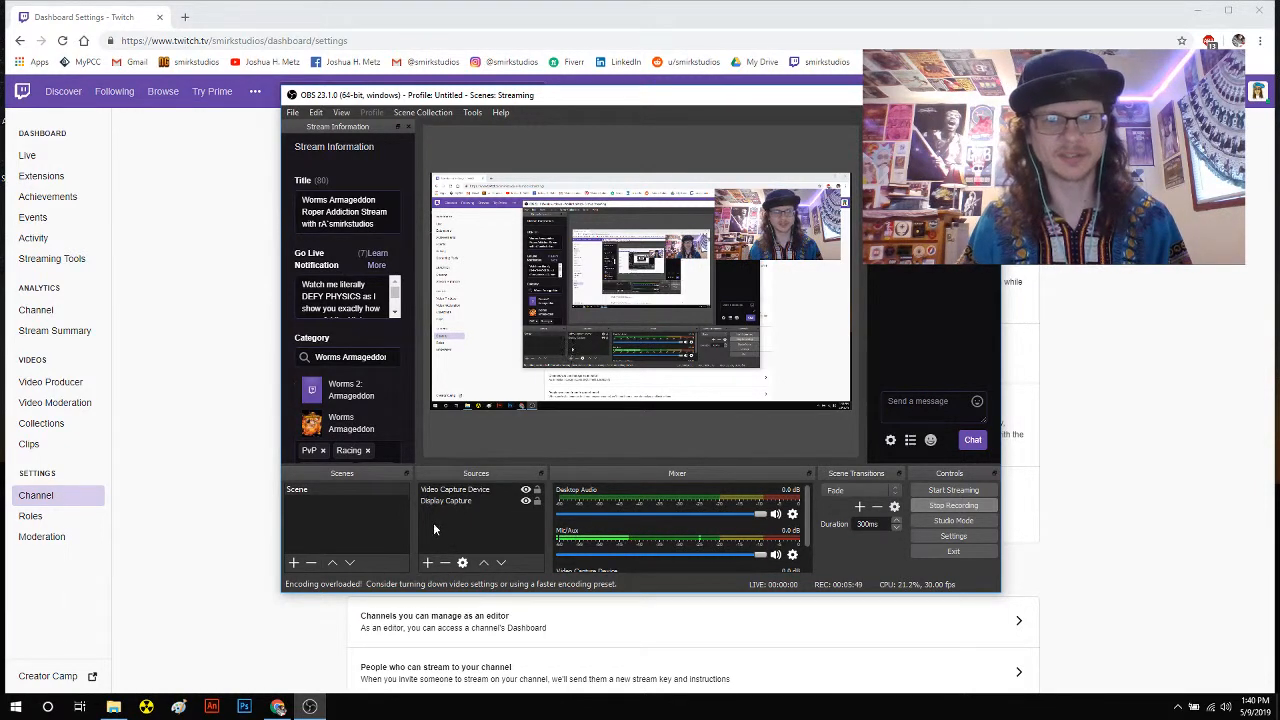
# Select the Video Capture Device source in the OBS scene
pyautogui.click(446, 501)
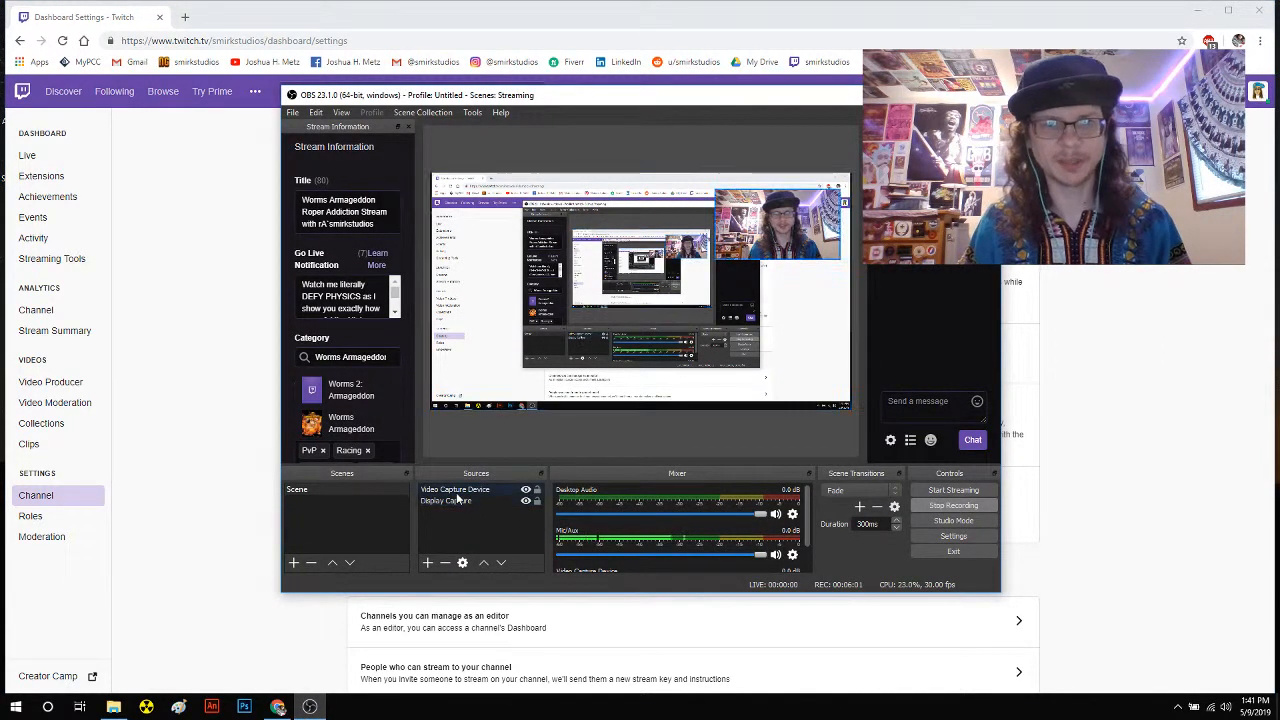
pyautogui.moveTo(450, 492)
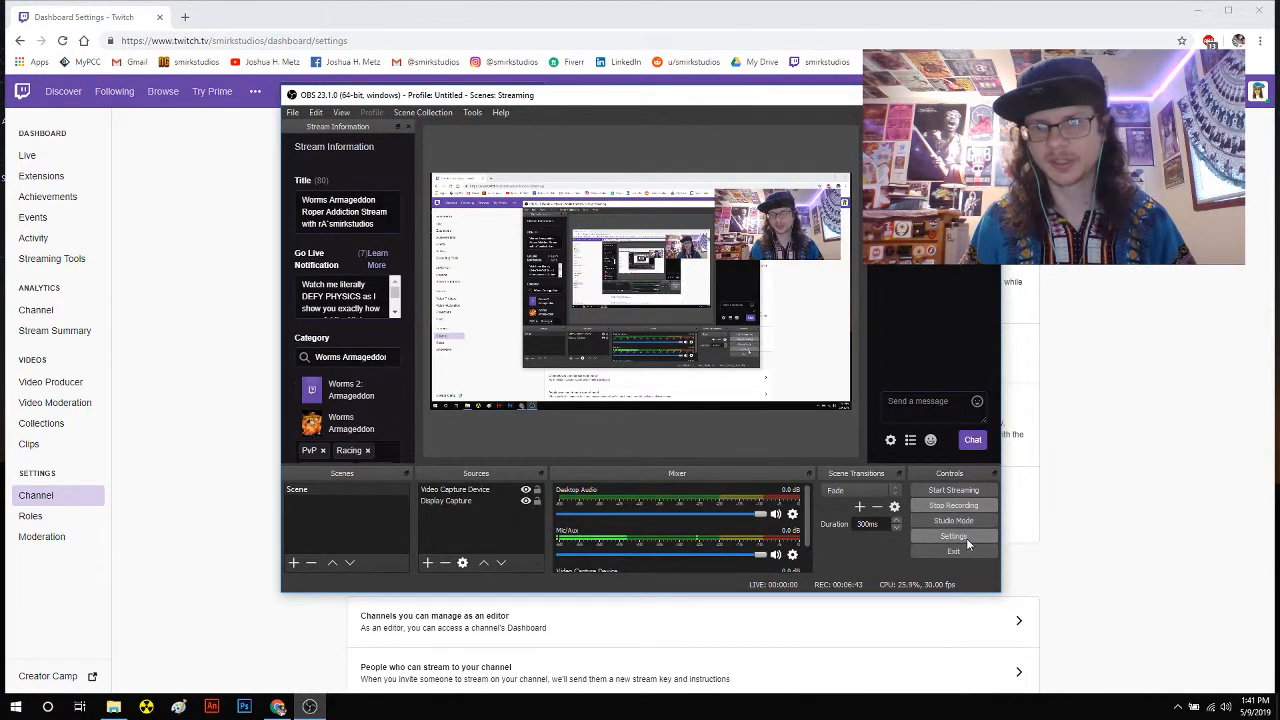
pyautogui.click(953, 536)
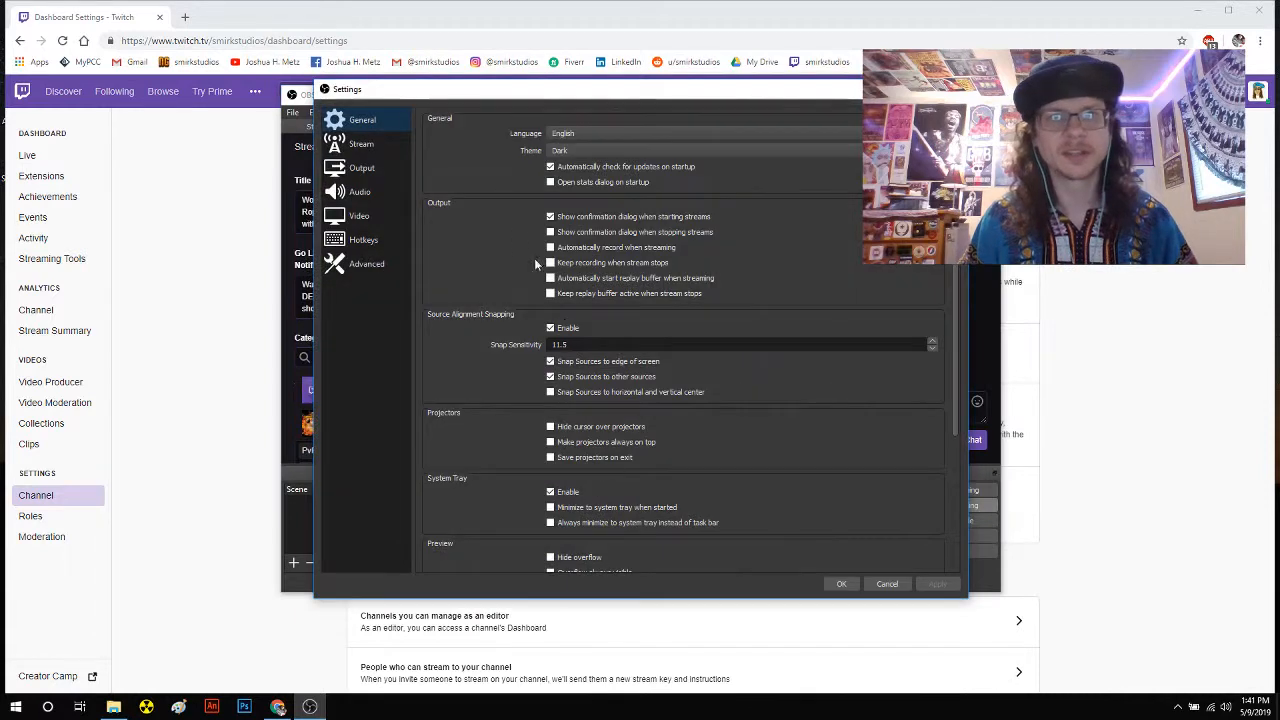
pyautogui.click(361, 143)
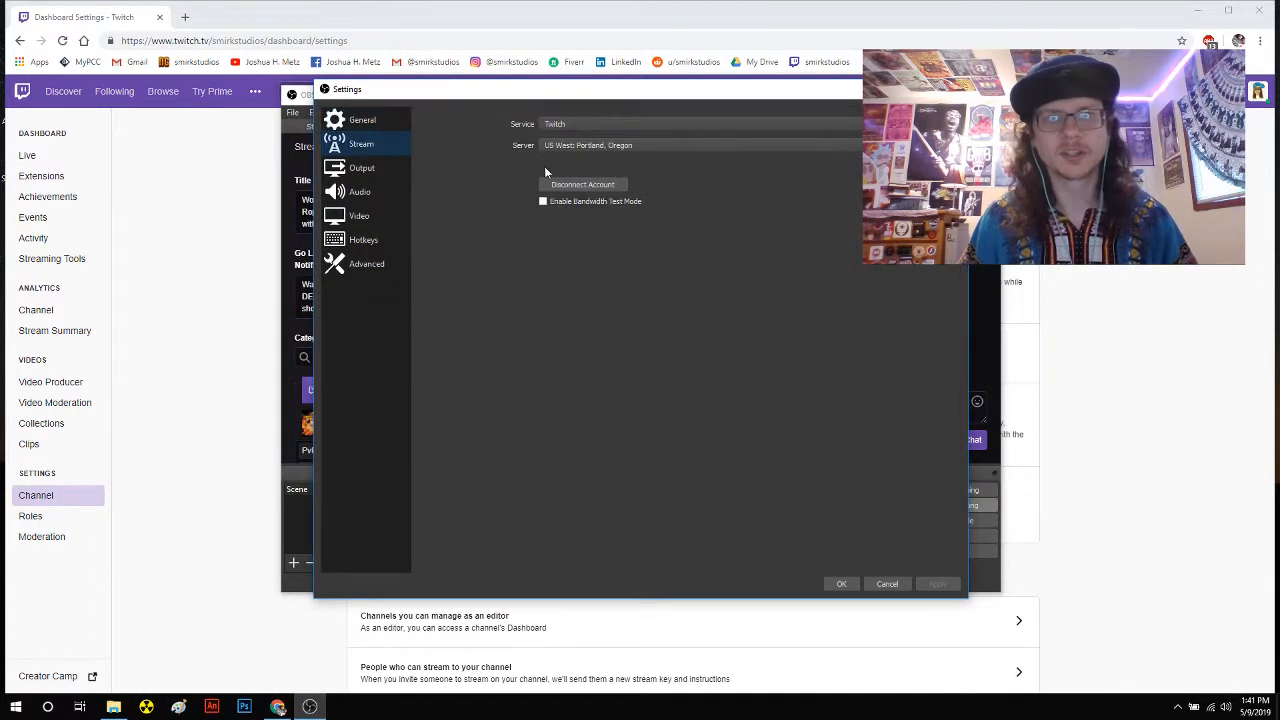
pyautogui.moveTo(755, 168)
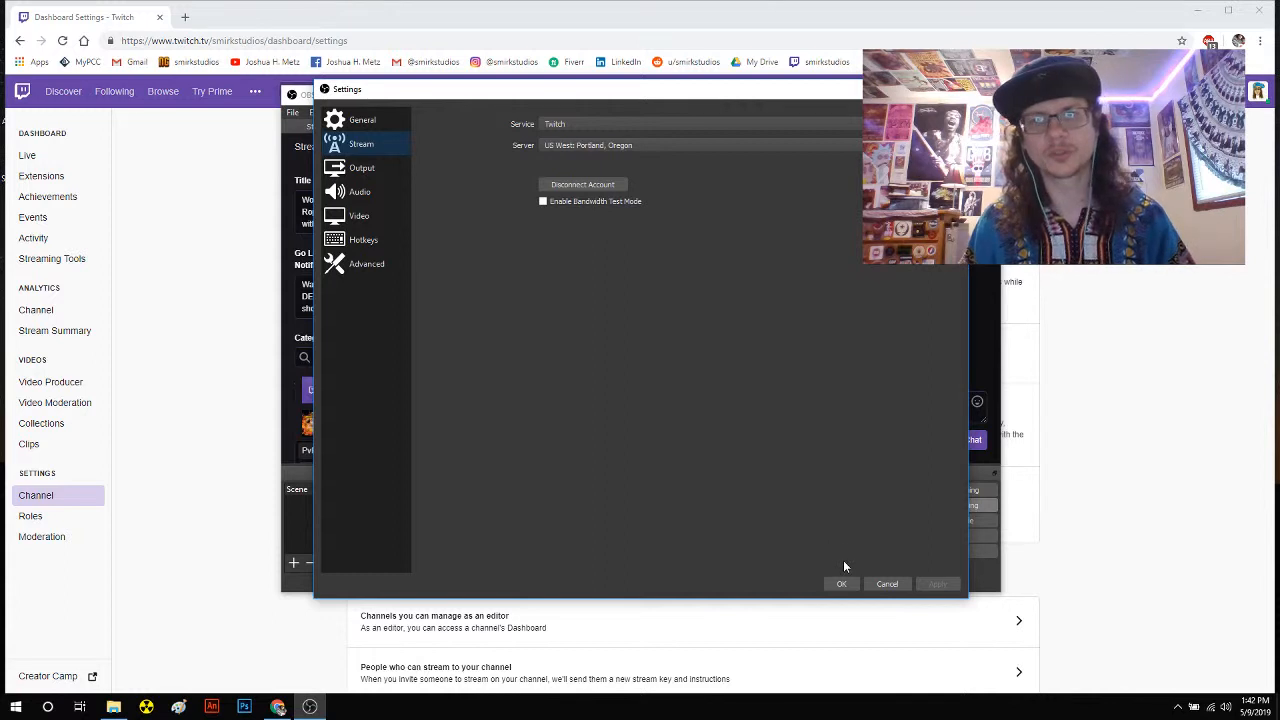
pyautogui.moveTo(557, 173)
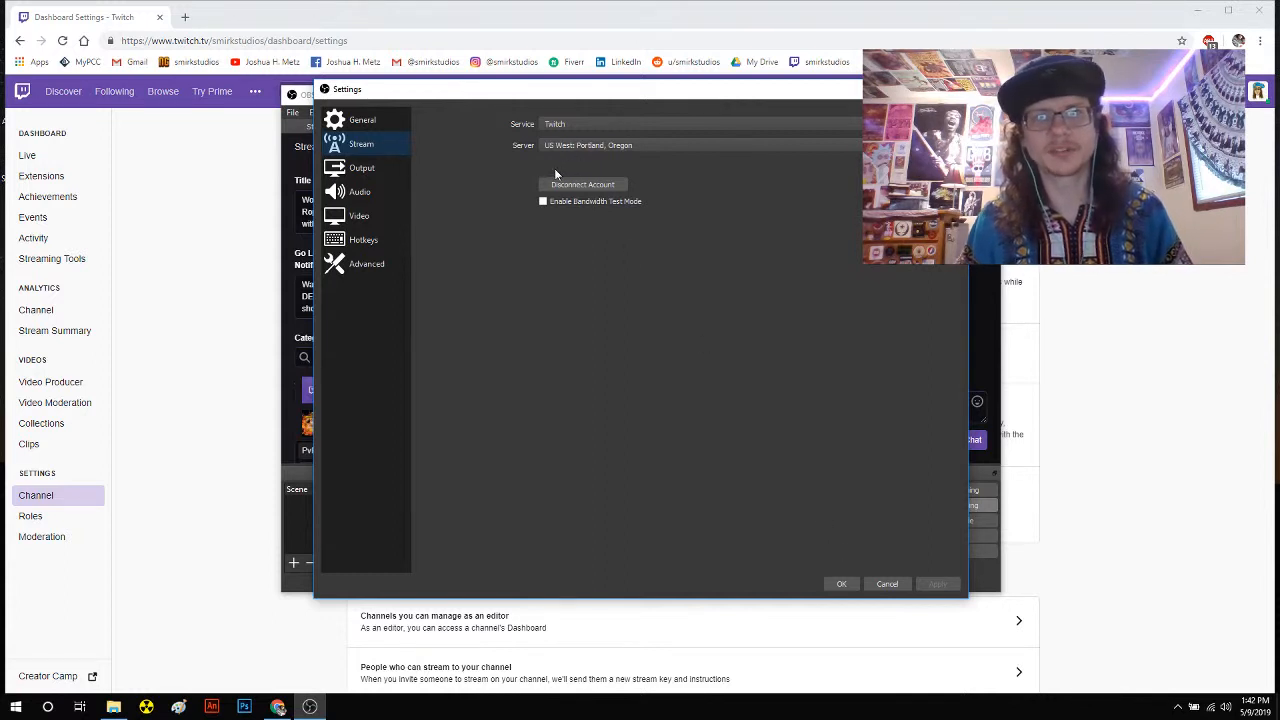
pyautogui.moveTo(584, 164)
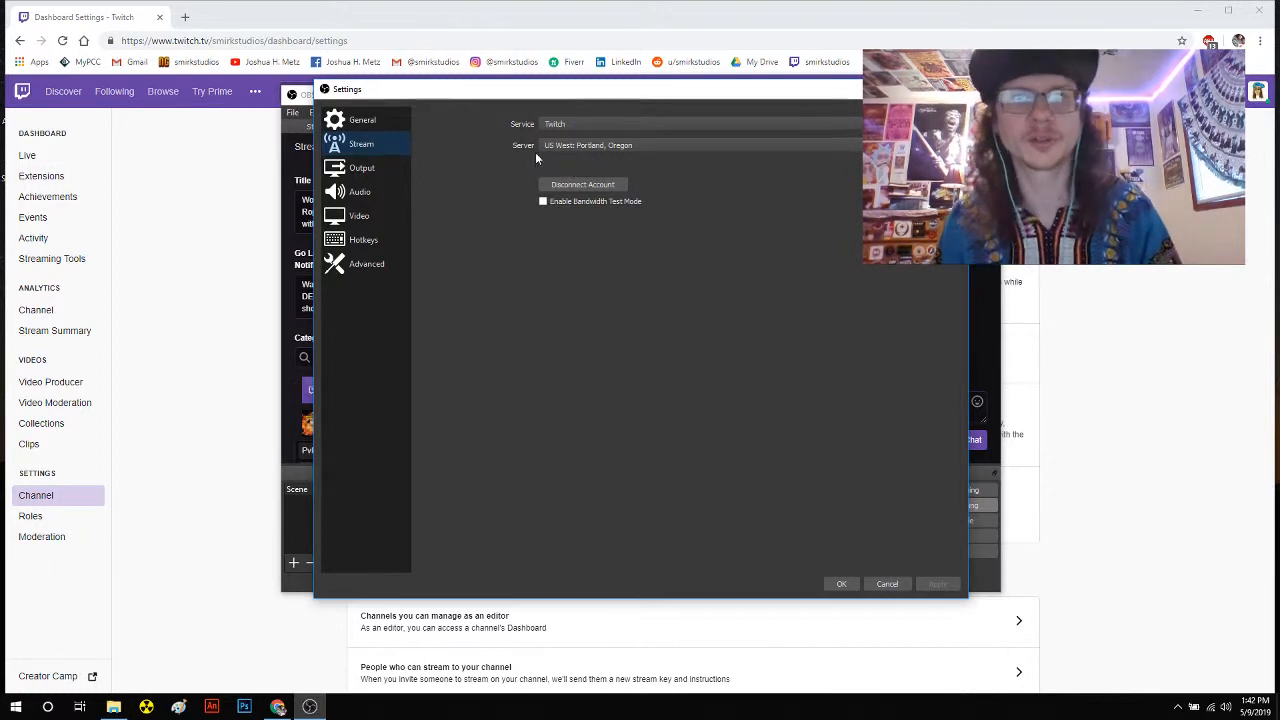
pyautogui.moveTo(557, 171)
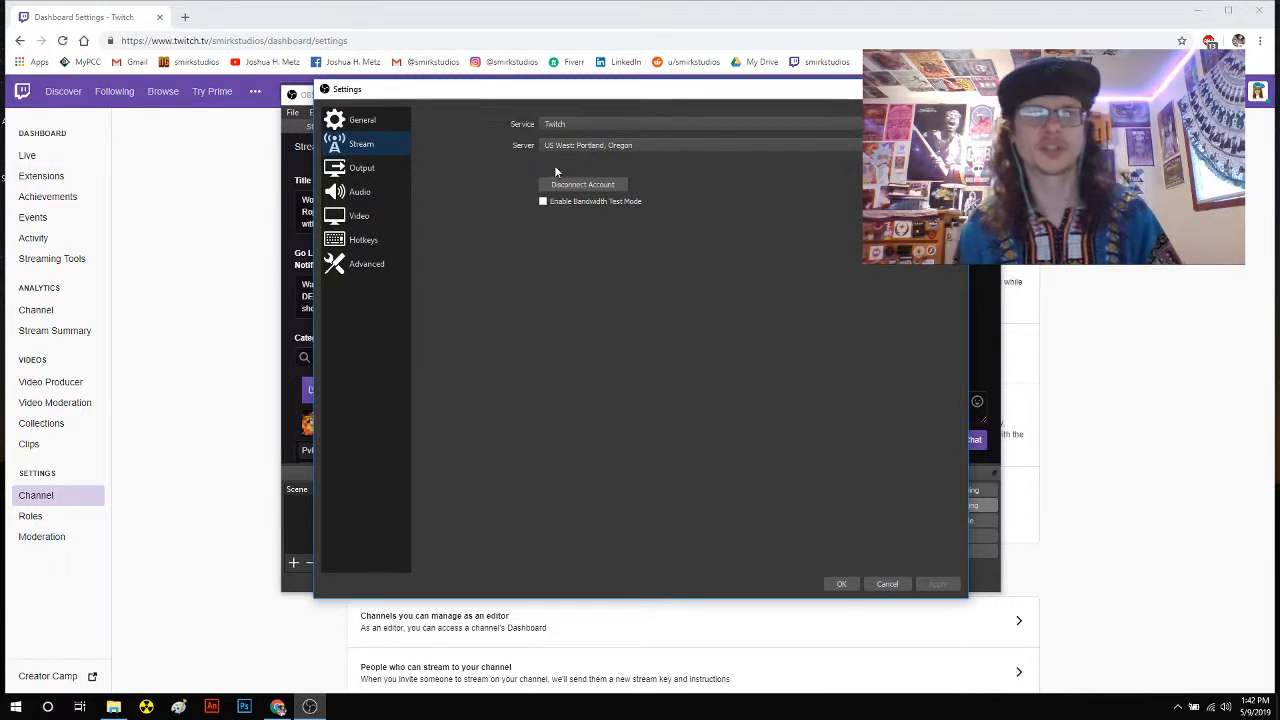
pyautogui.moveTo(585, 172)
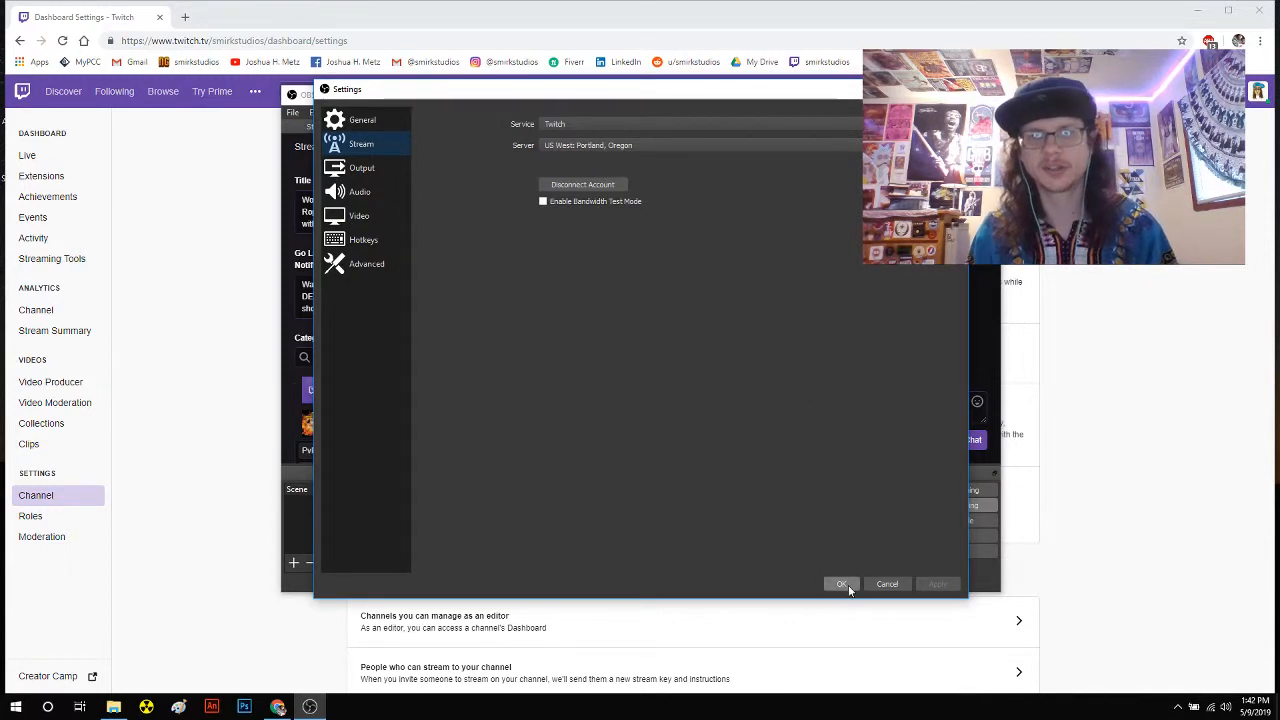
pyautogui.moveTo(535, 307)
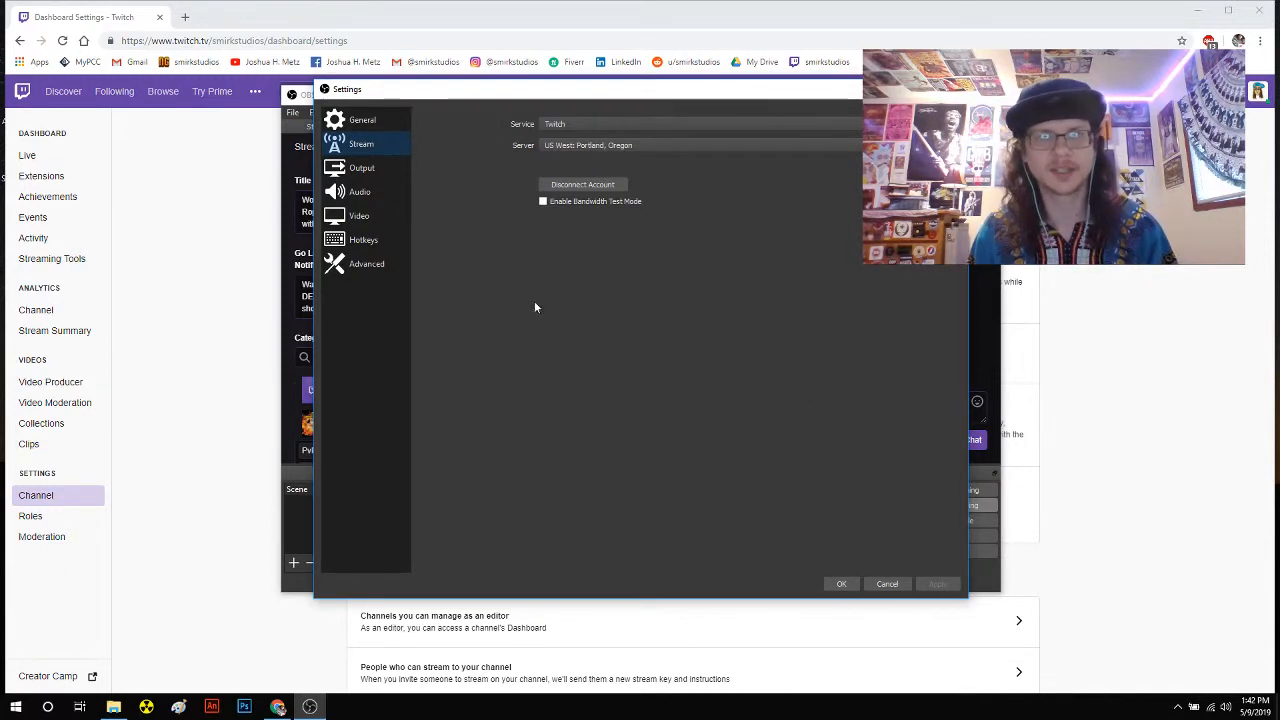
pyautogui.click(841, 584)
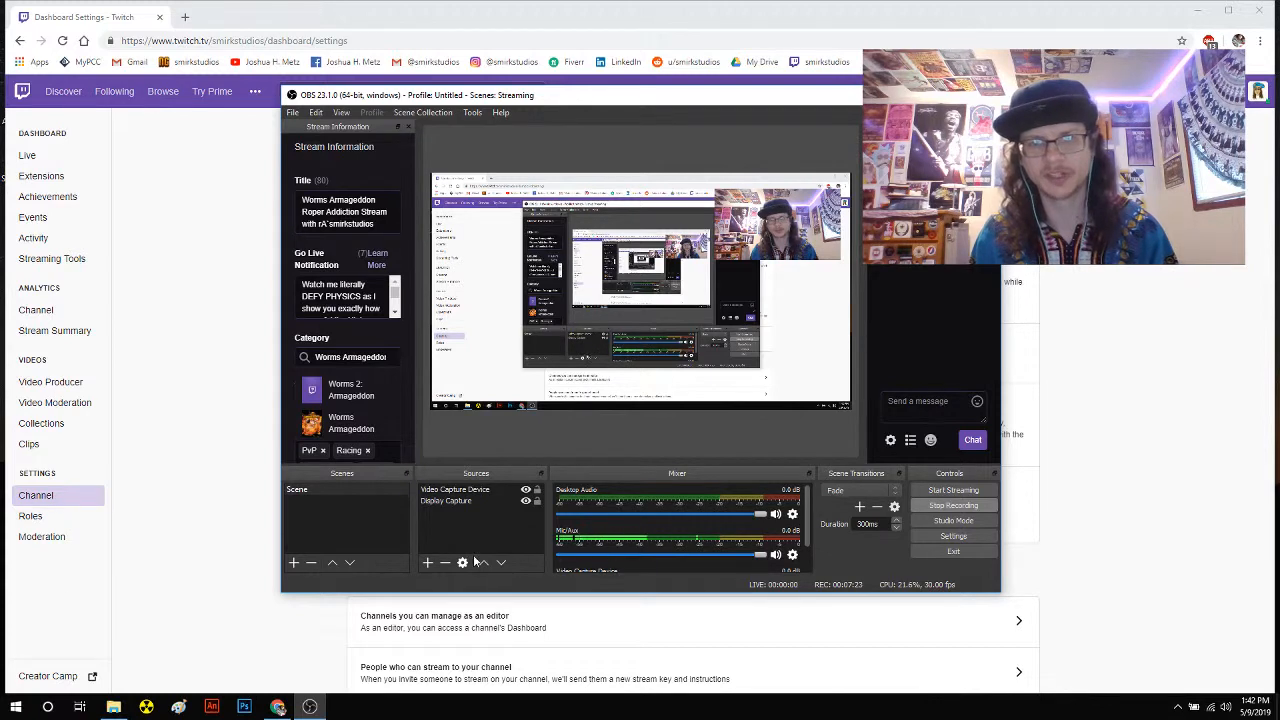
pyautogui.moveTo(540, 513)
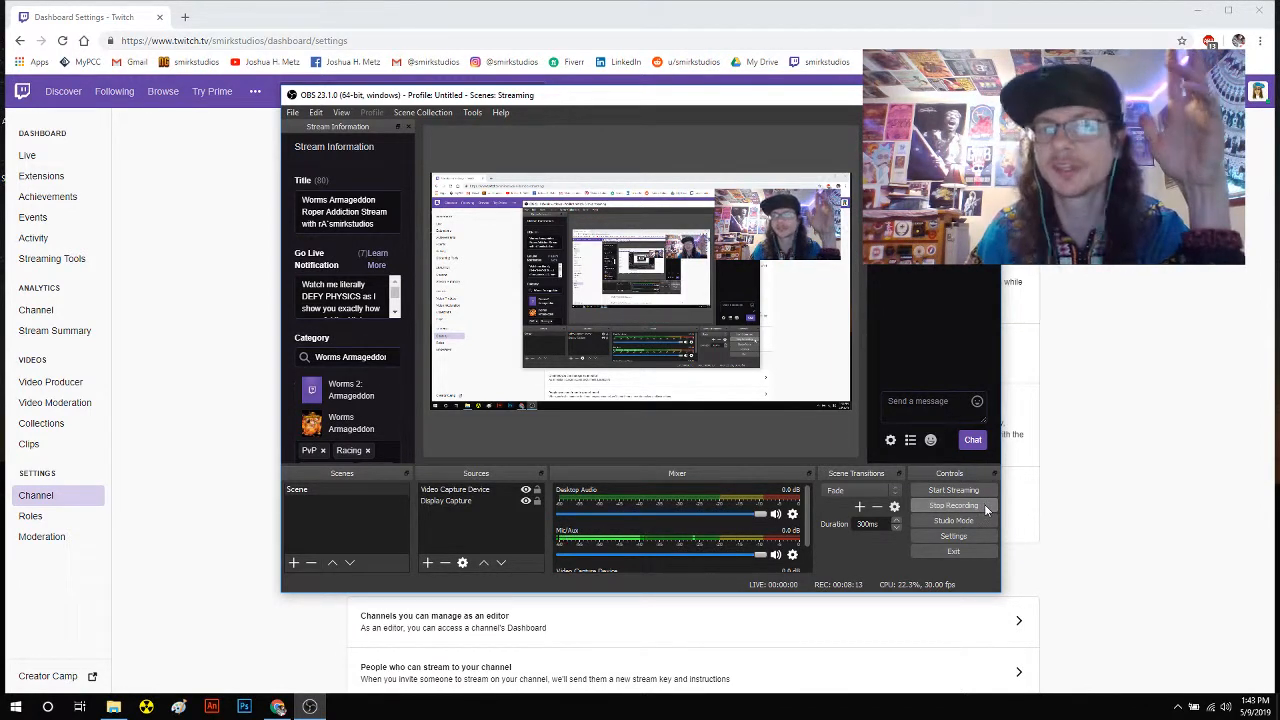
pyautogui.moveTo(988, 513)
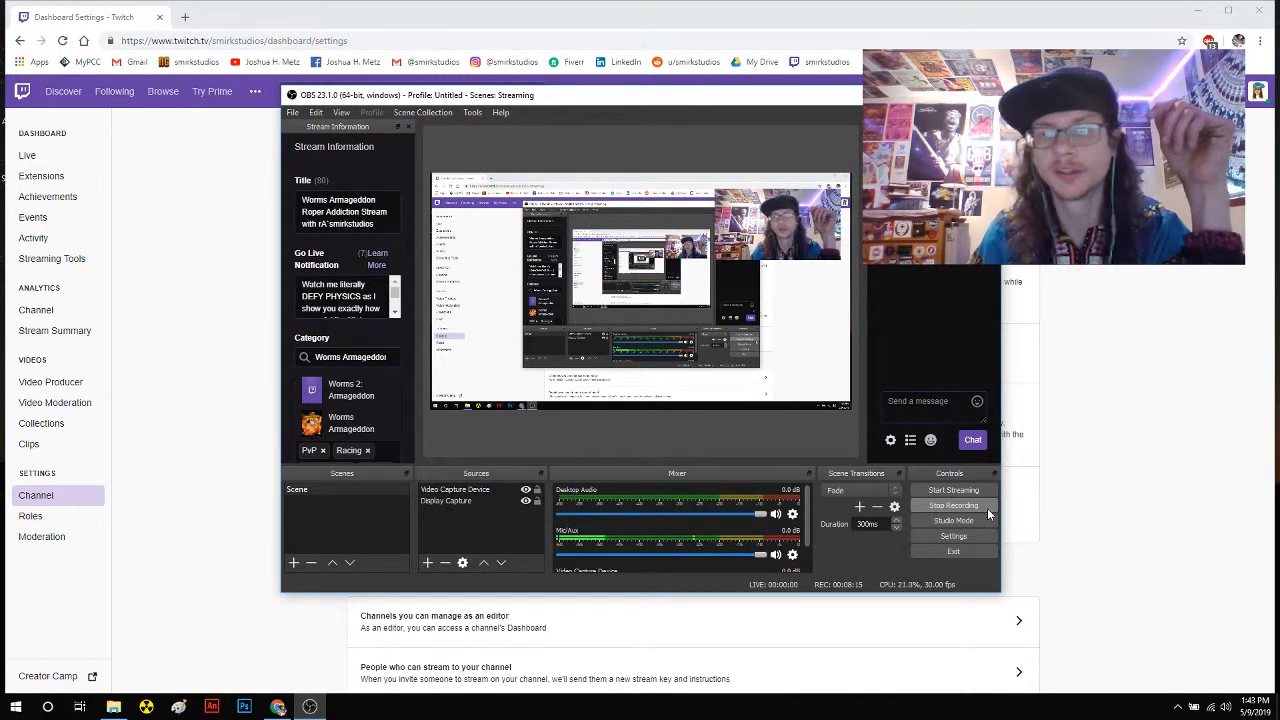
pyautogui.moveTo(1025, 510)
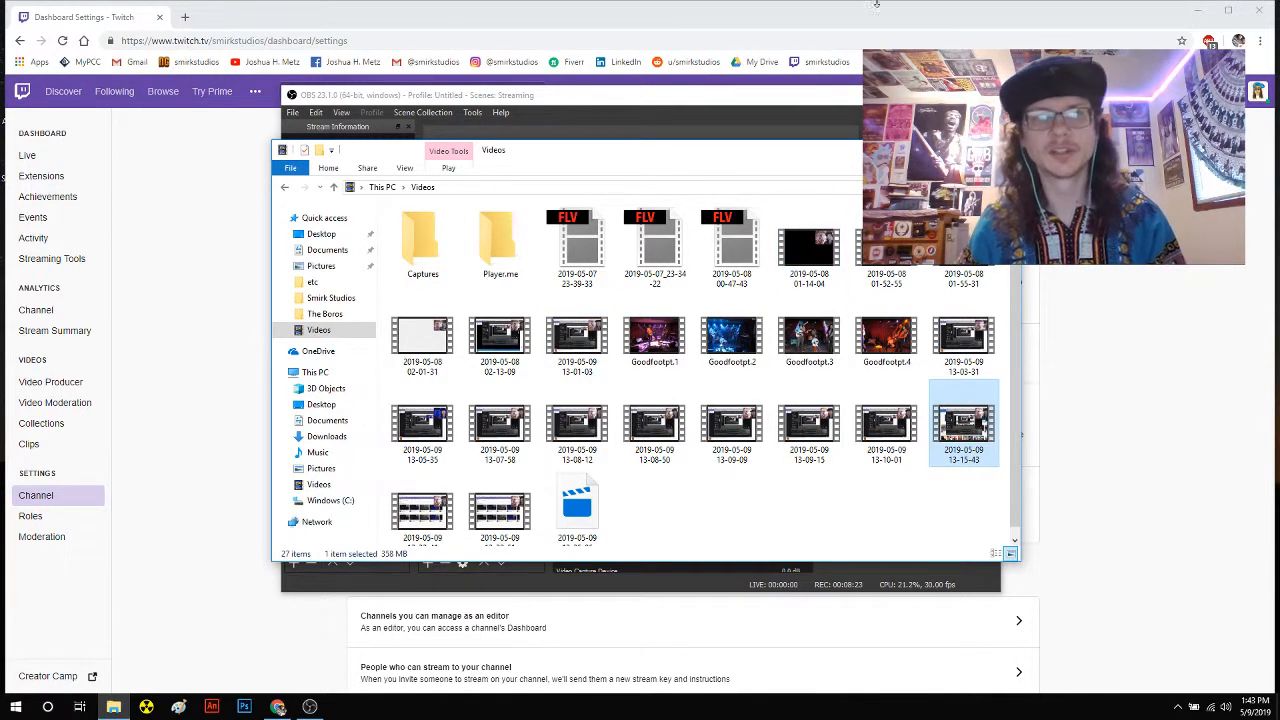
# Bring OBS to the front and view the Audio page of its Settings
pyautogui.click(314, 371)
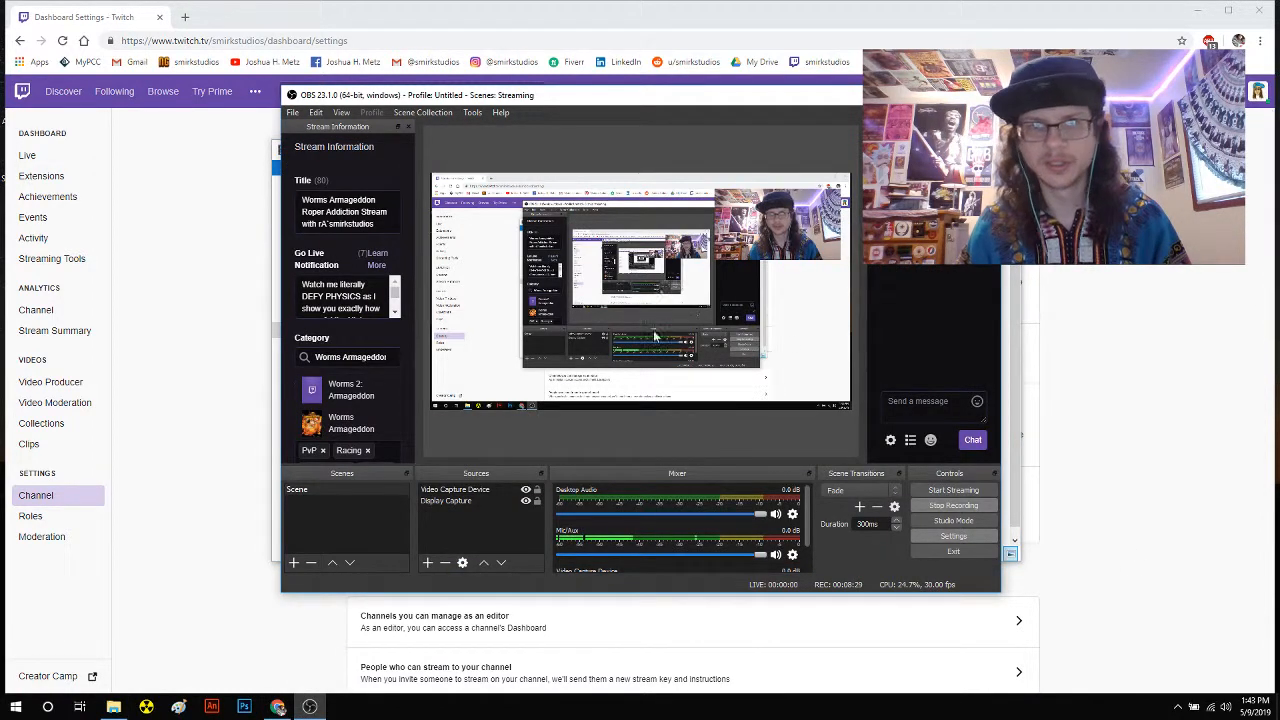
pyautogui.click(953, 535)
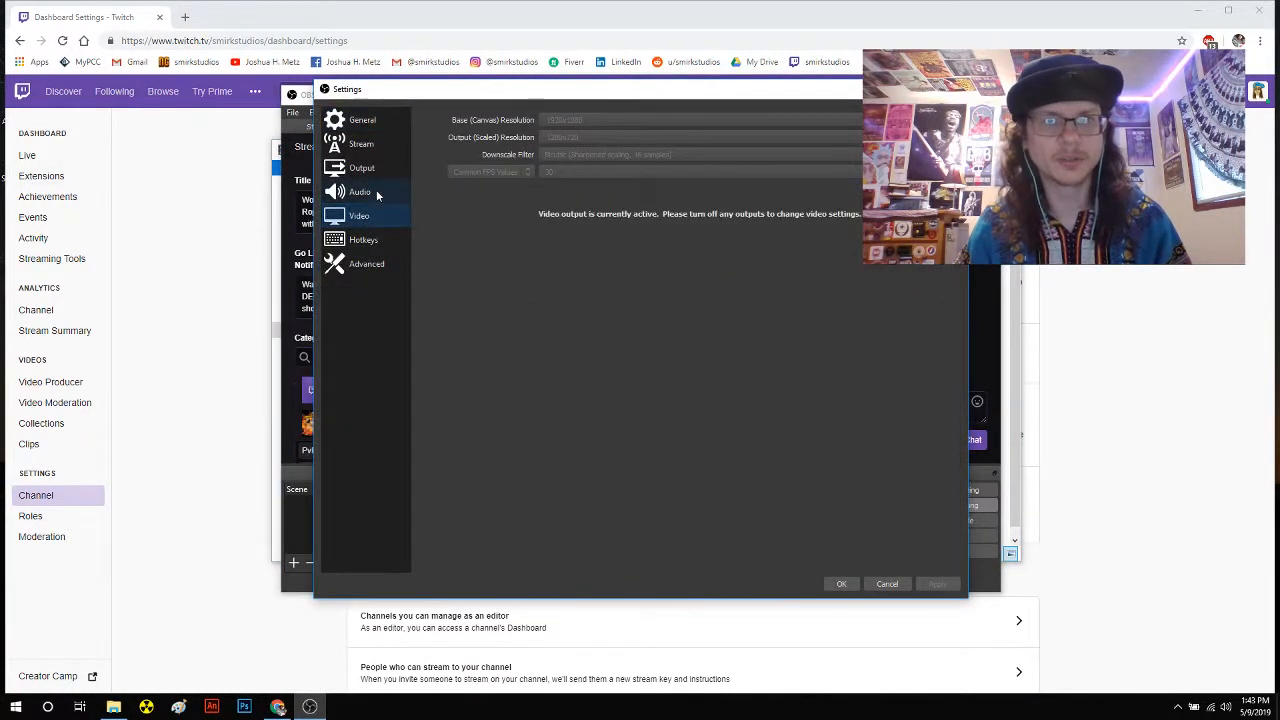
pyautogui.click(362, 167)
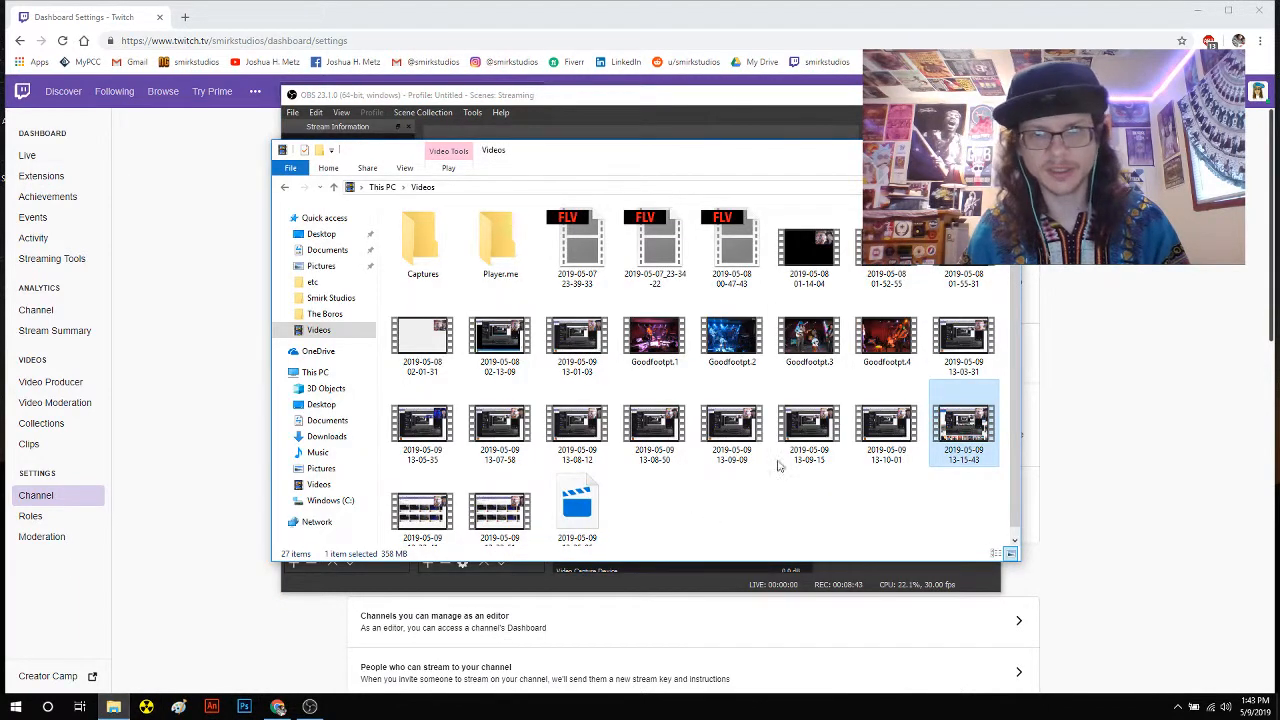
pyautogui.moveTo(1216, 412)
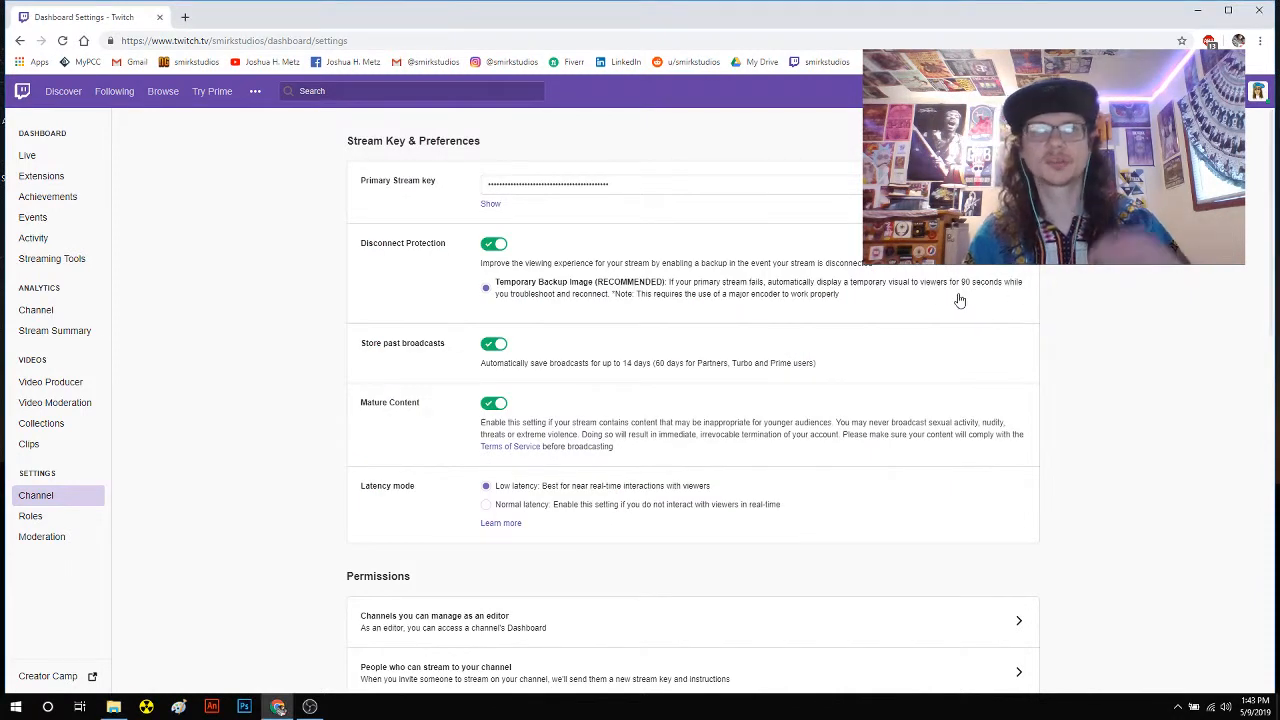
pyautogui.click(310, 707)
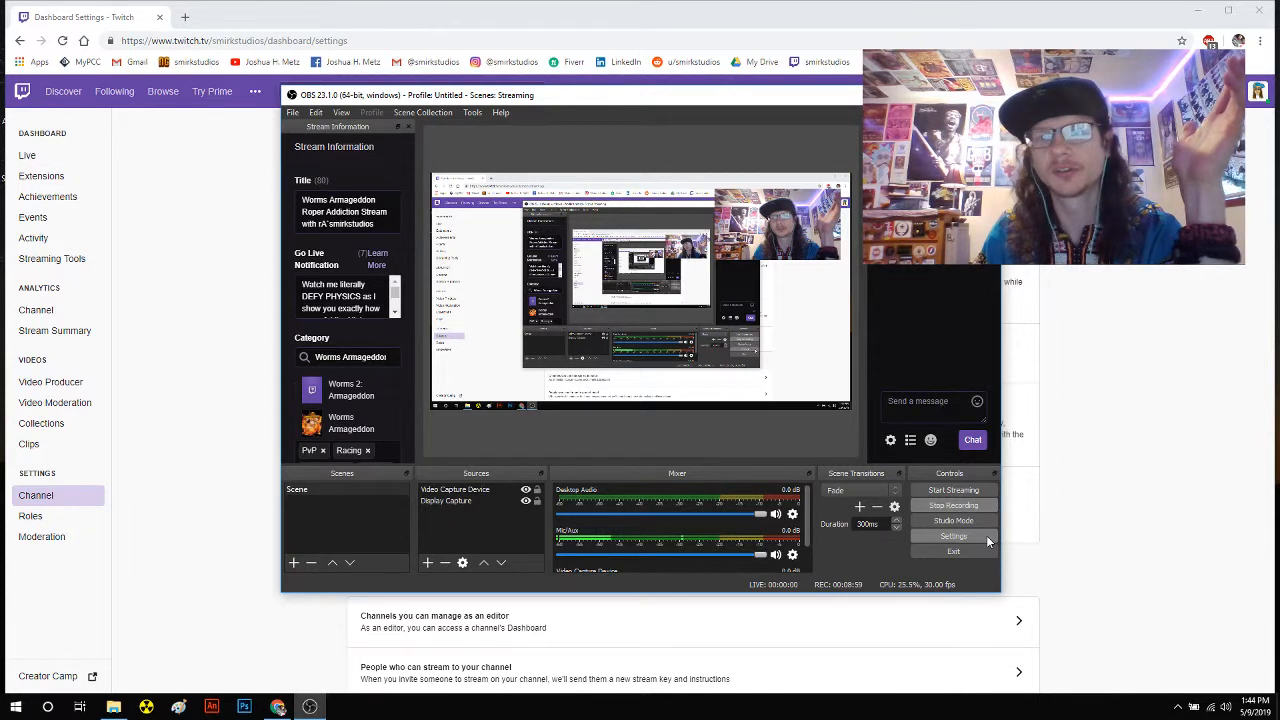
pyautogui.click(953, 536)
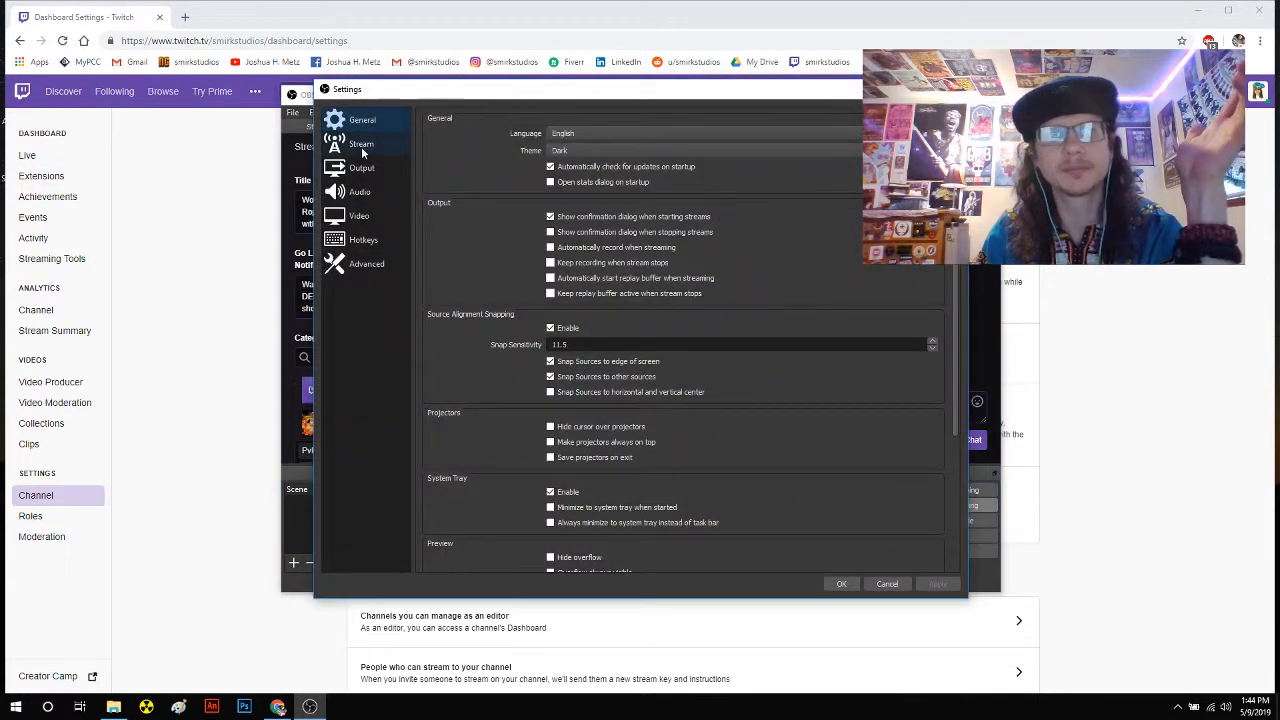
pyautogui.click(361, 167)
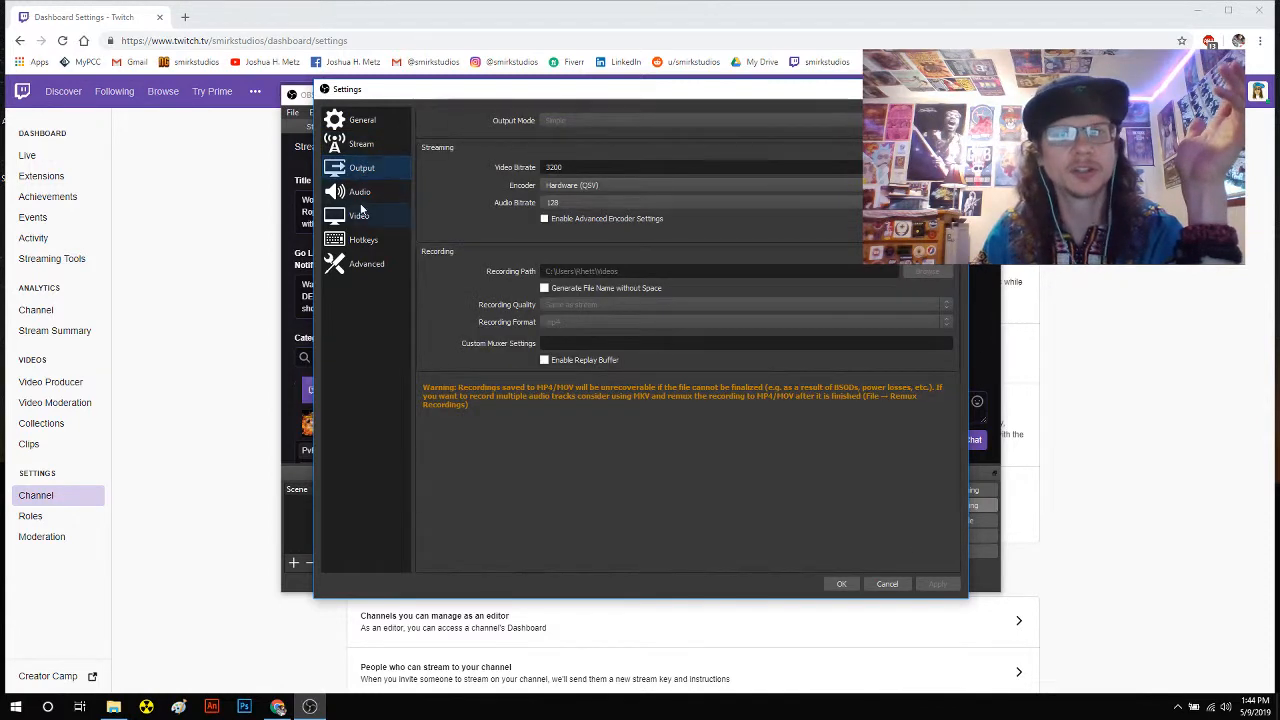
pyautogui.click(362, 119)
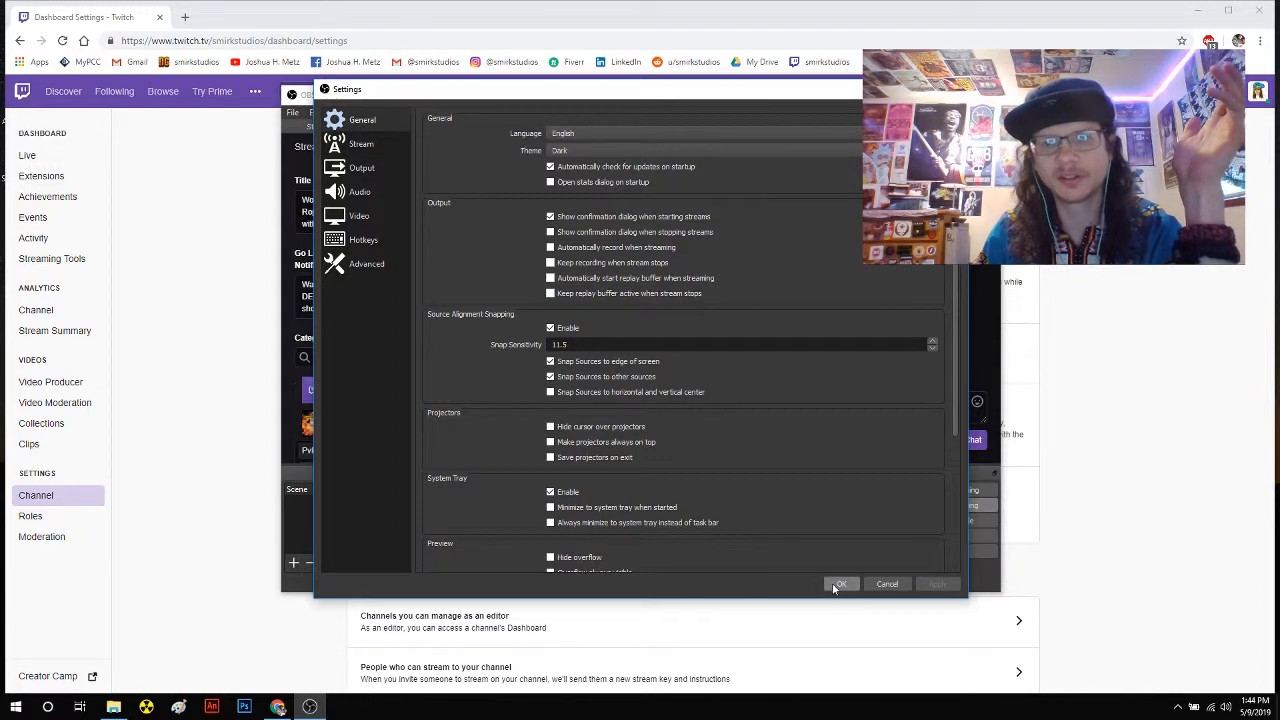
pyautogui.click(841, 584)
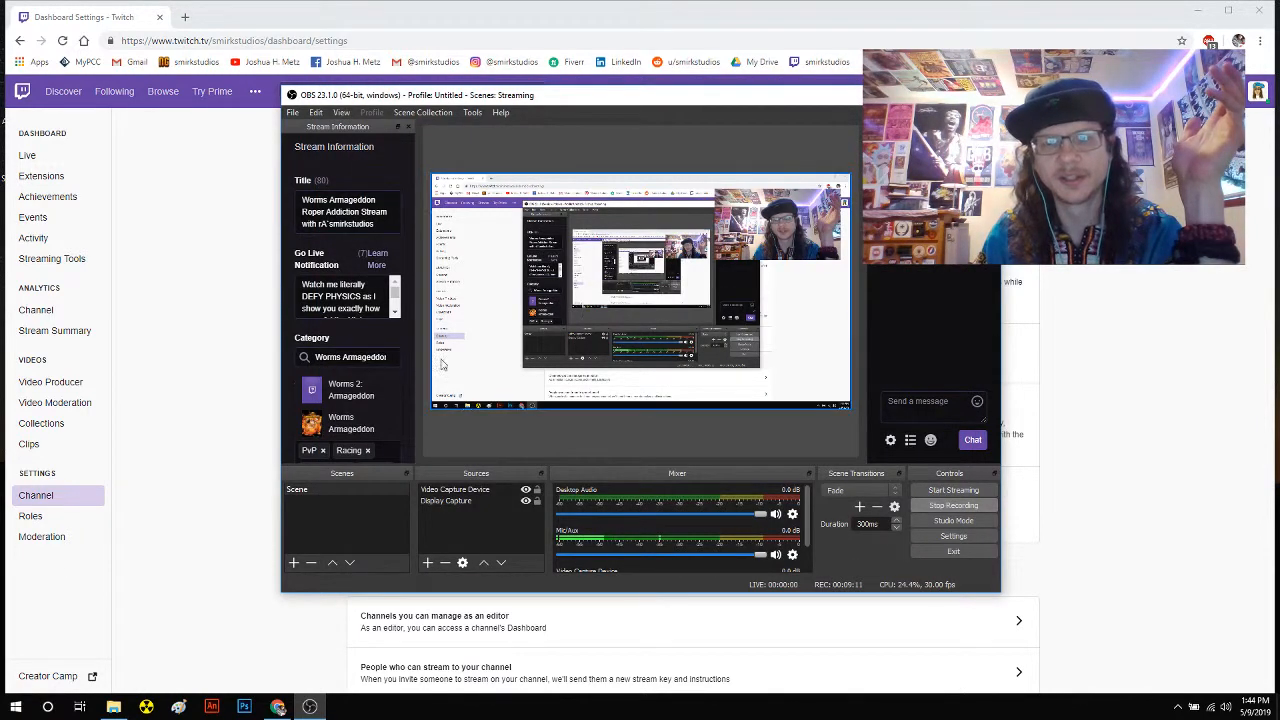
pyautogui.moveTo(871, 619)
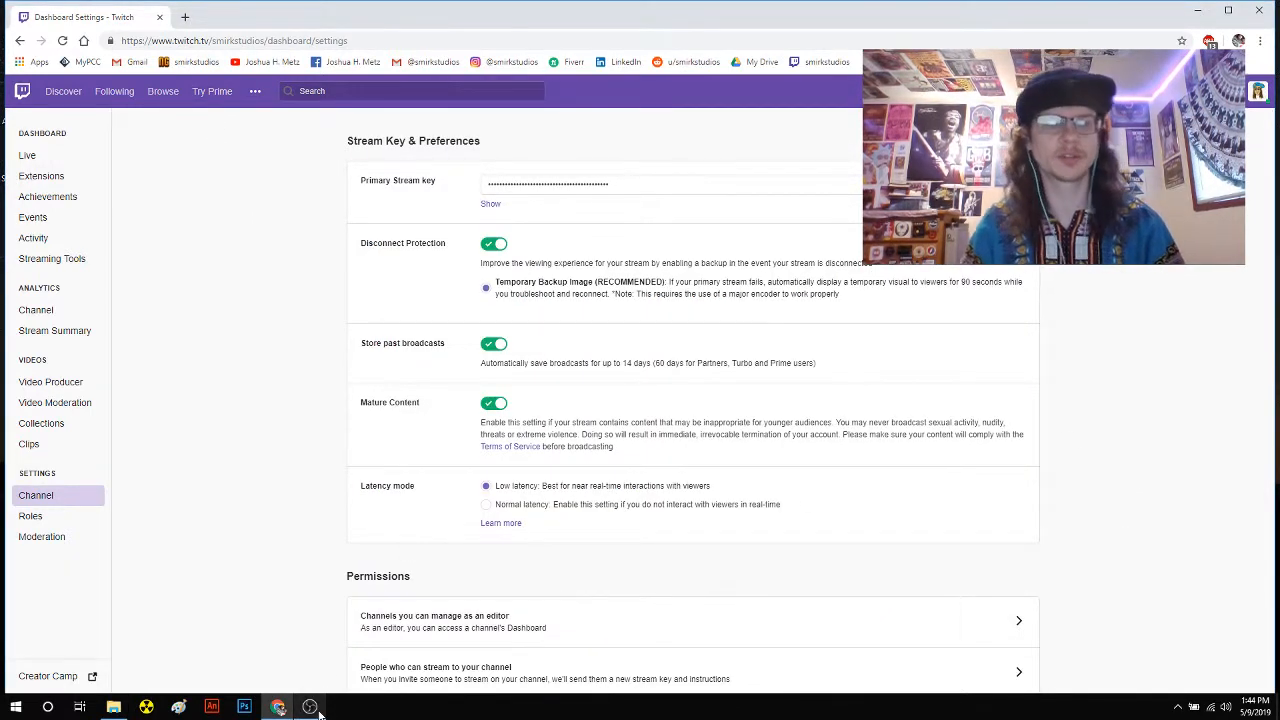
pyautogui.click(310, 707)
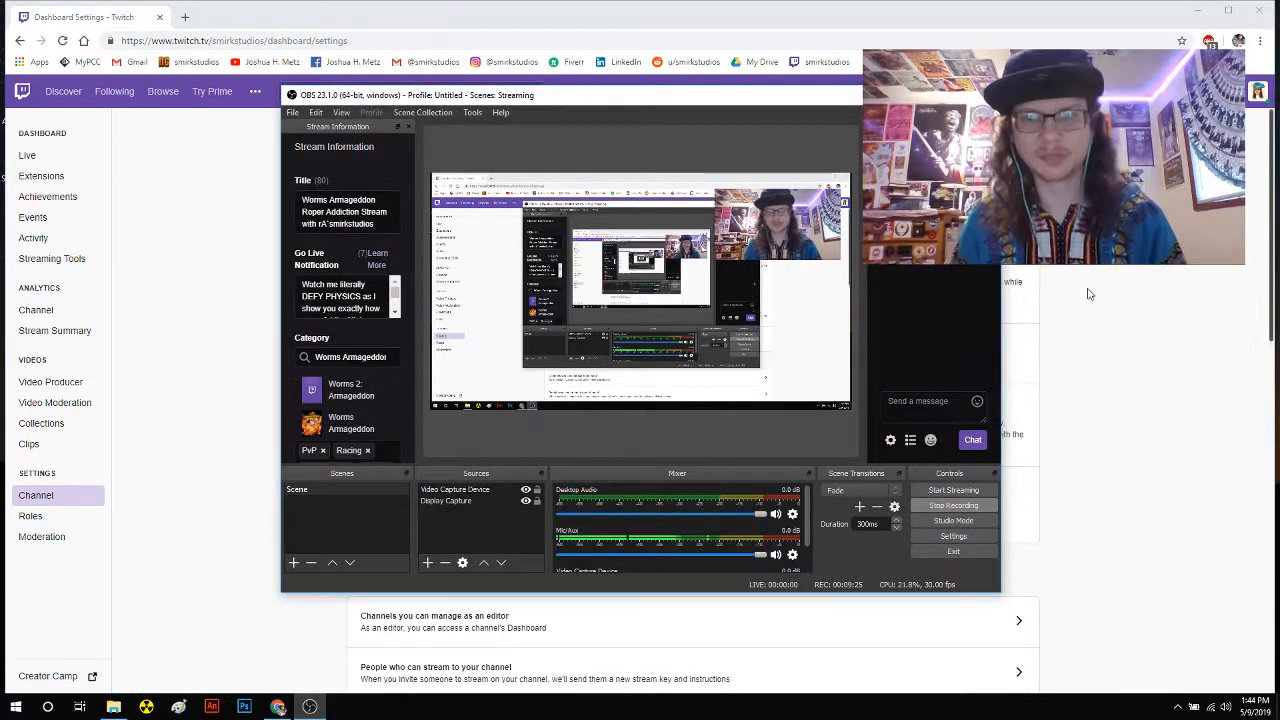
pyautogui.moveTo(1089, 314)
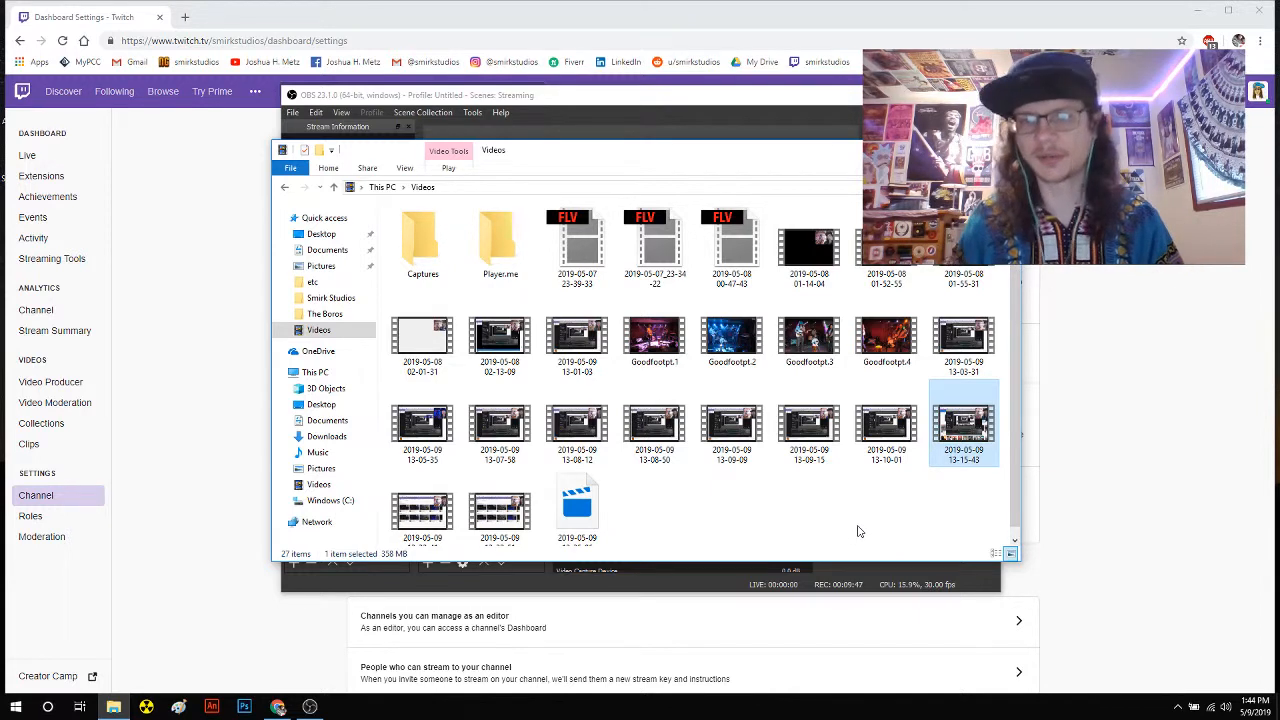
pyautogui.moveTo(1131, 395)
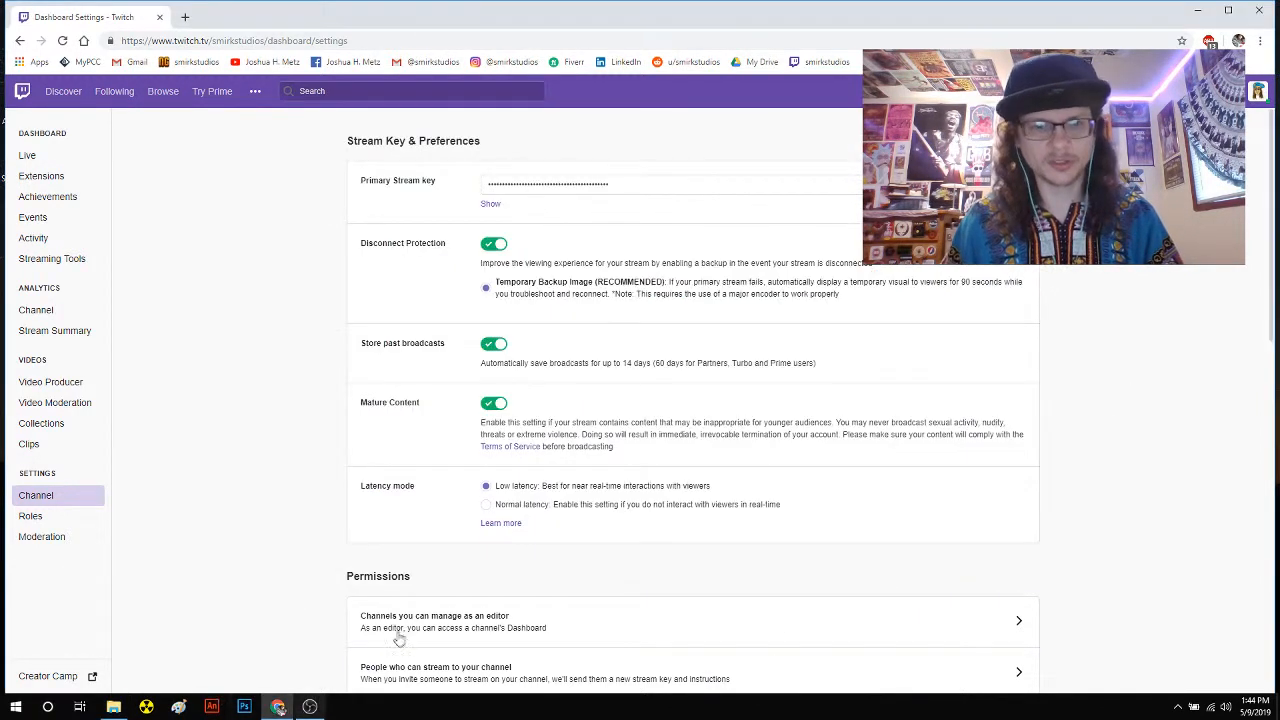
pyautogui.moveTo(856, 70)
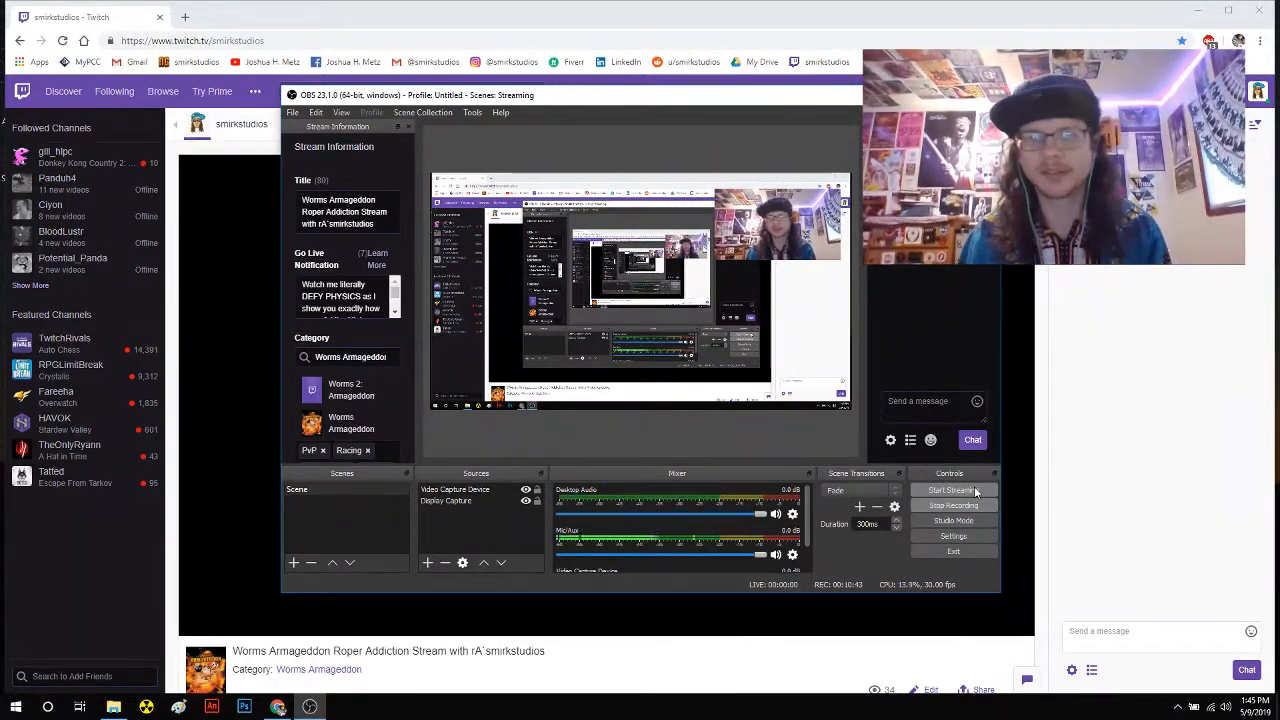
pyautogui.click(951, 490)
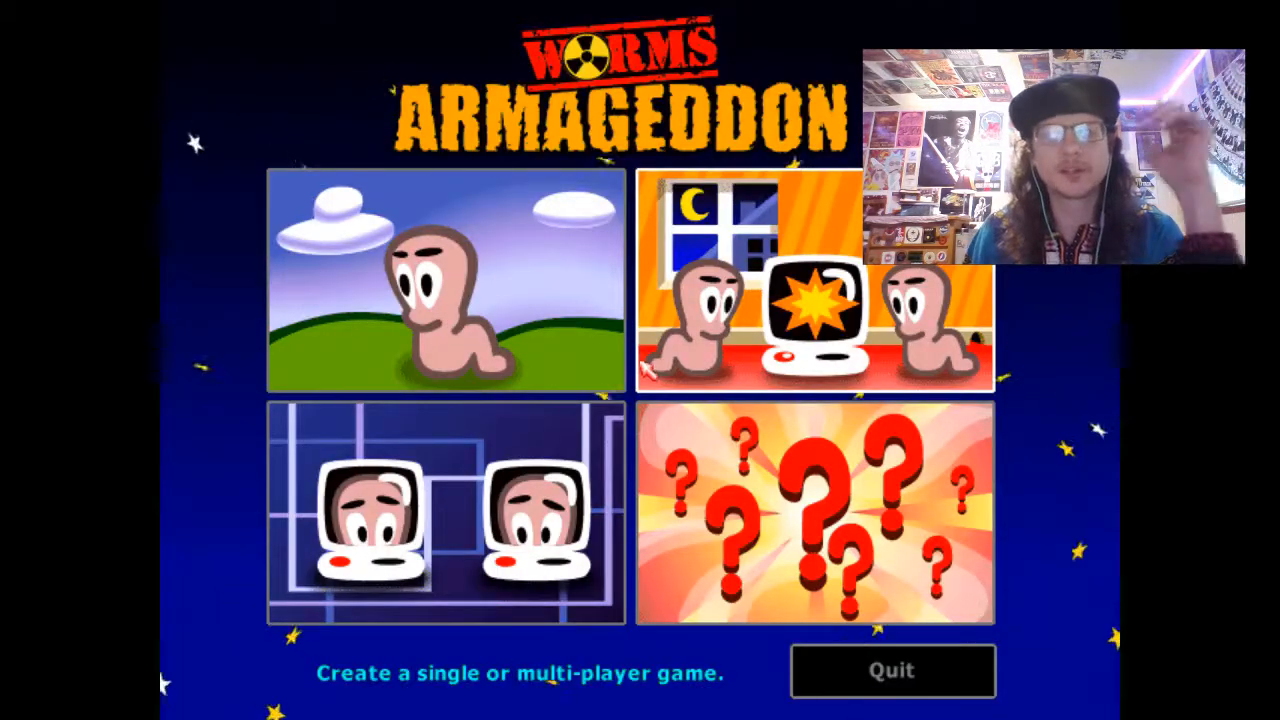
pyautogui.moveTo(545, 525)
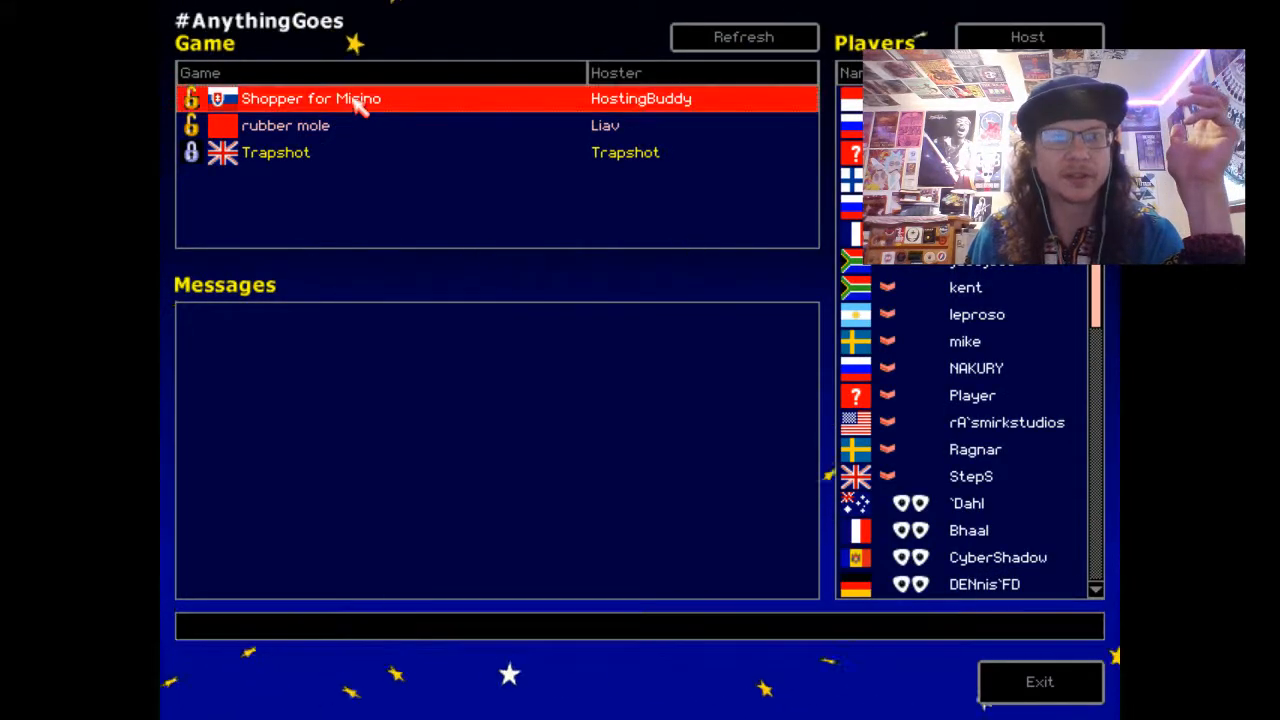
# Join HostingBuddy's 'Shopper for Misino' game from the #AnythingGoes lobby
pyautogui.doubleClick(310, 98)
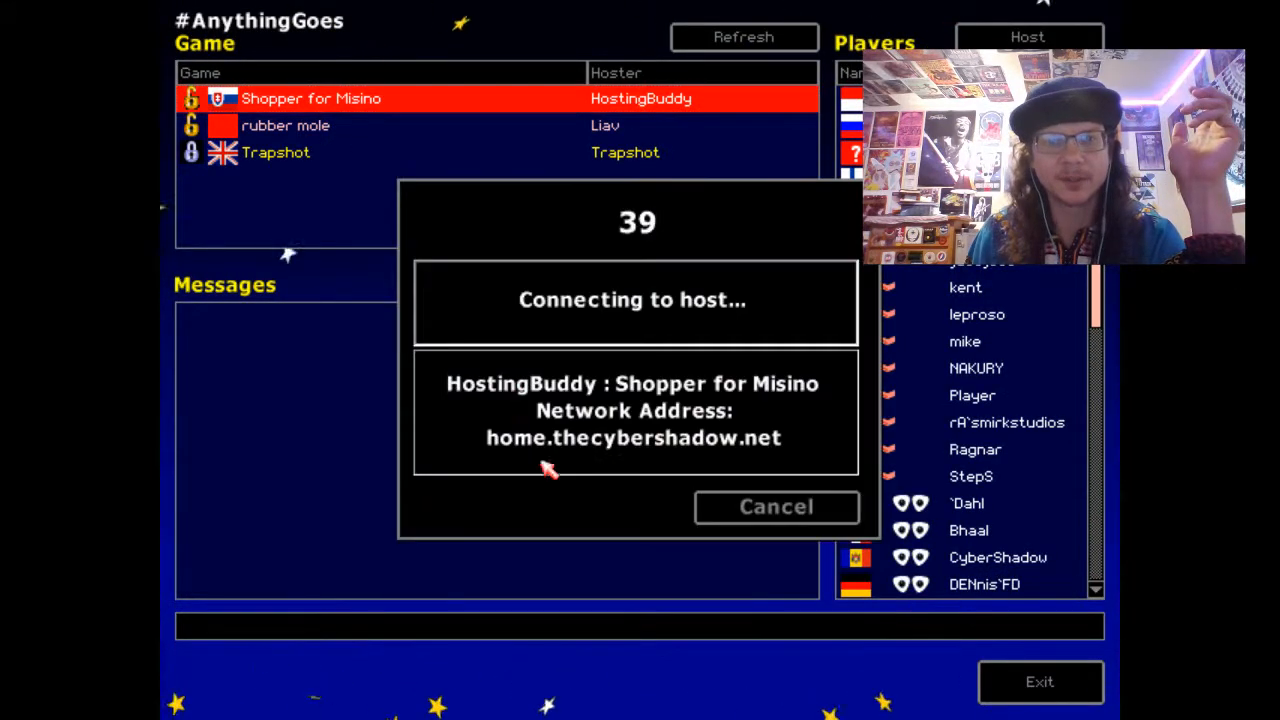